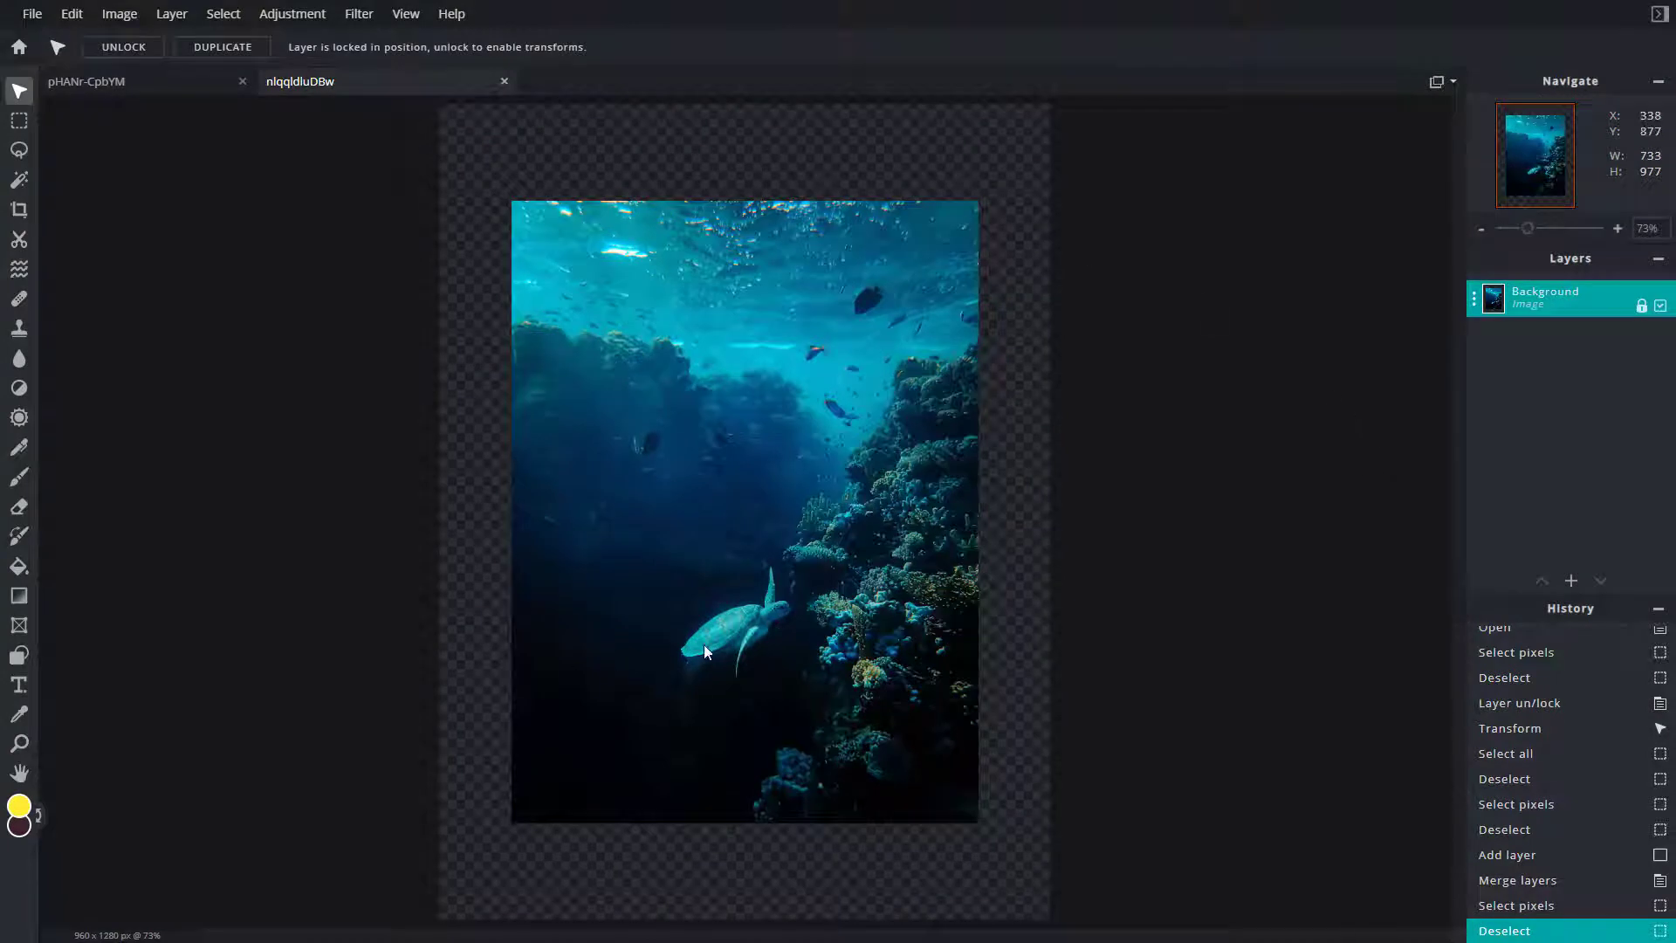
{"action": "mouse_move", "coordinate": [914, 157]}
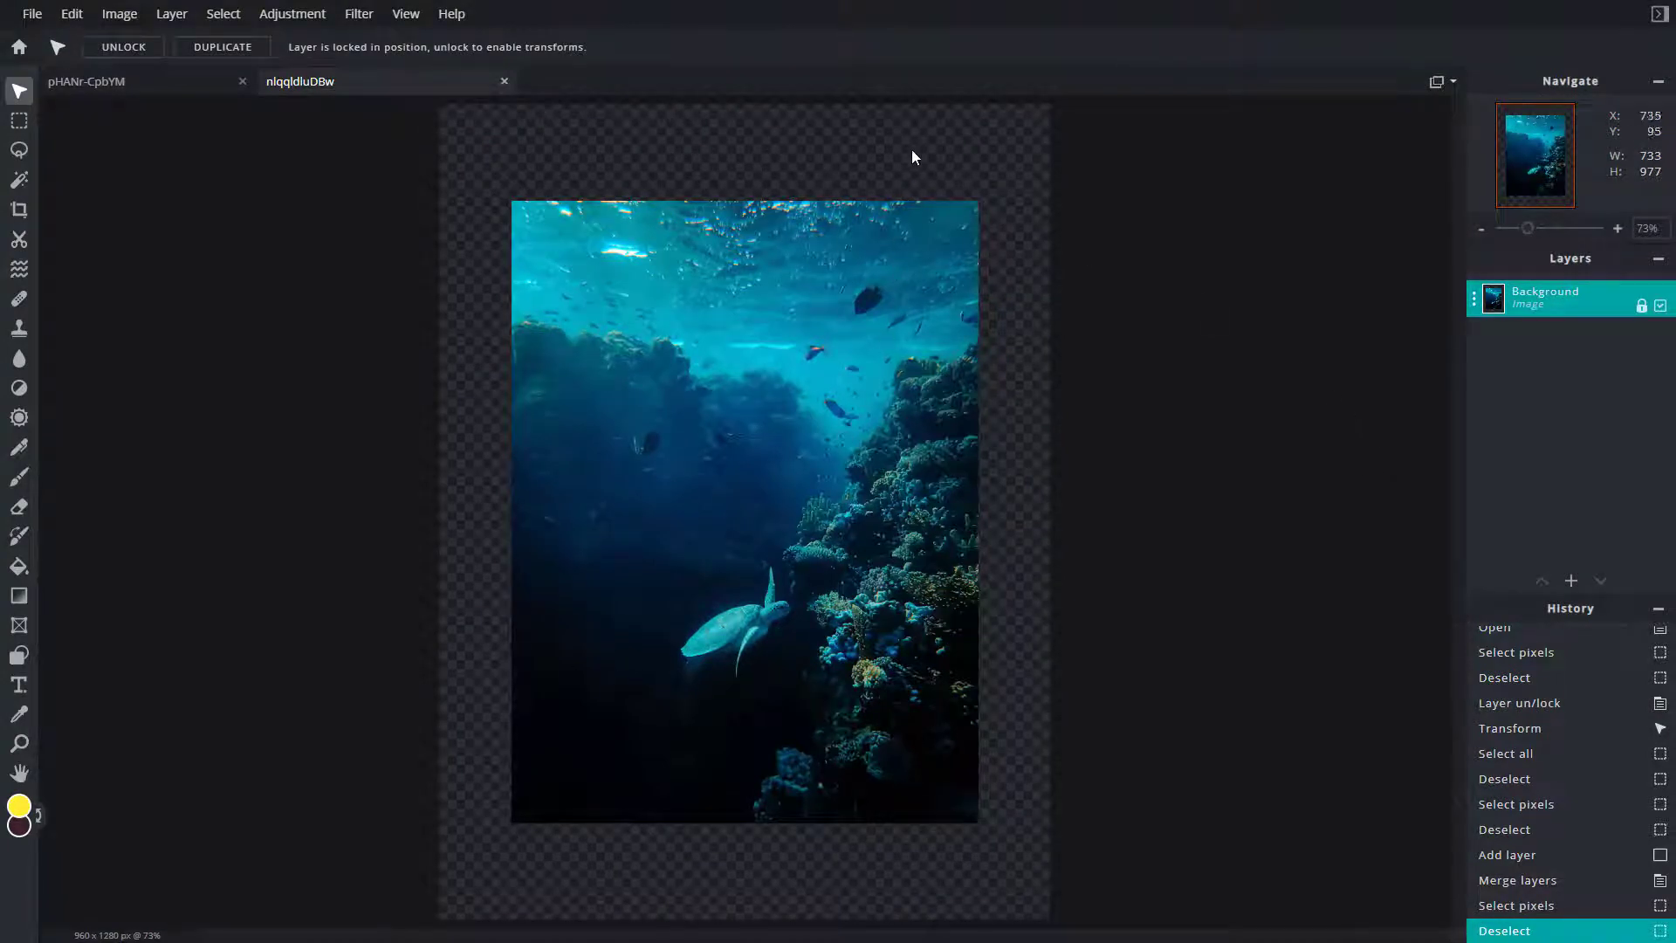
{"action": "mouse_move", "coordinate": [818, 146]}
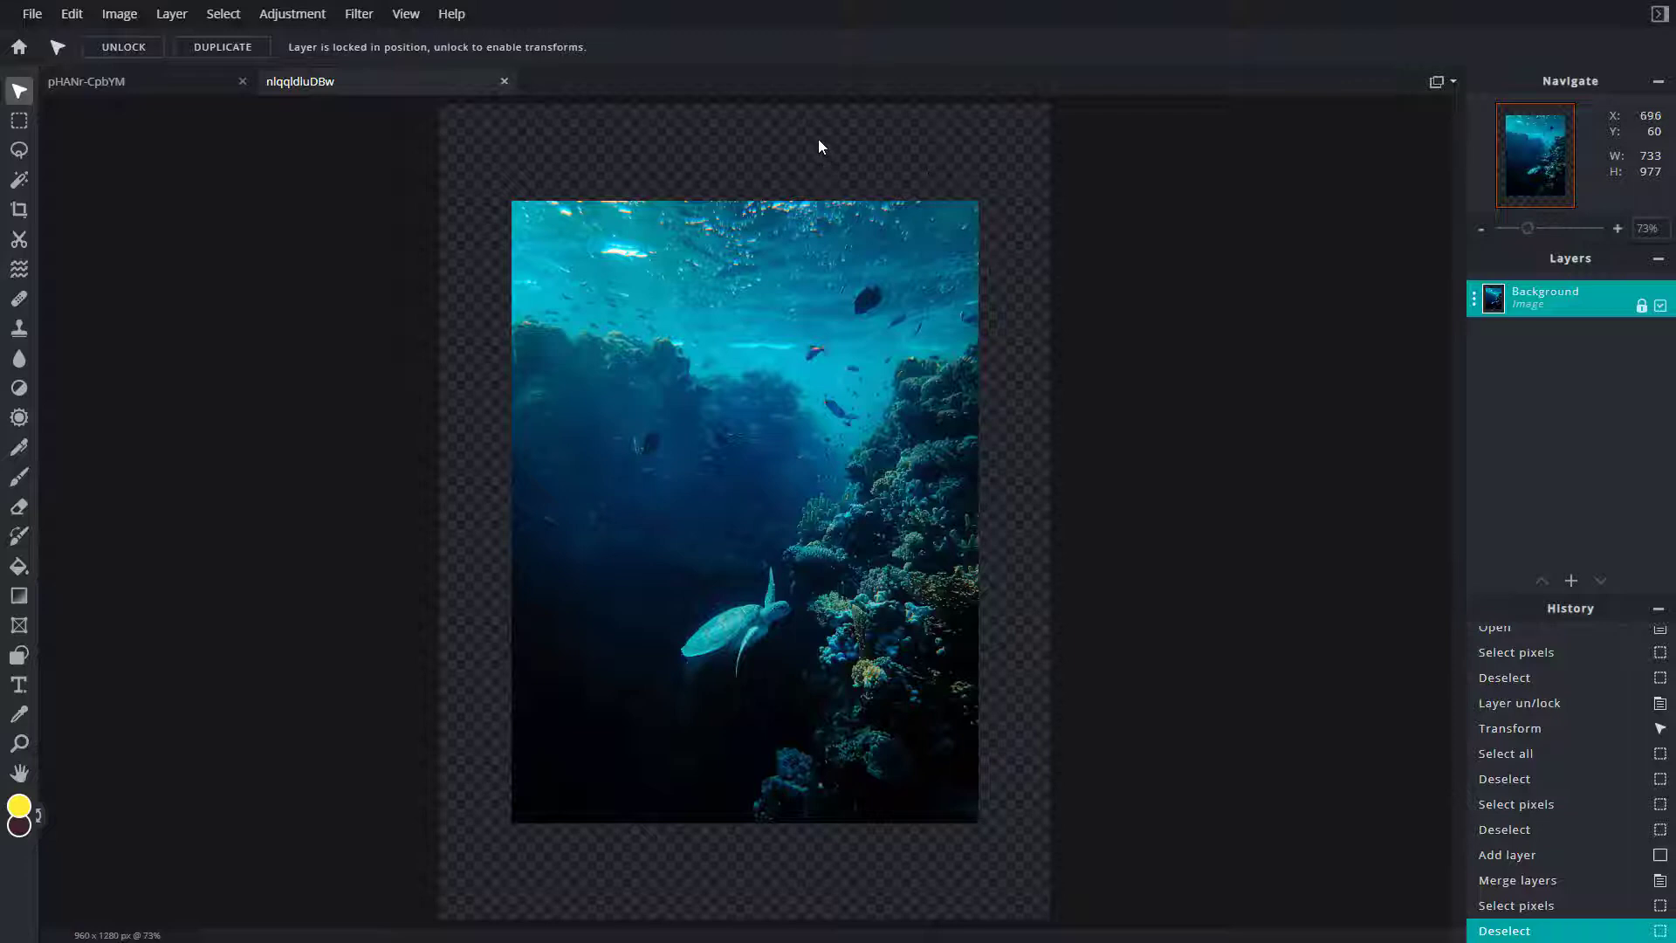
{"action": "mouse_move", "coordinate": [656, 856]}
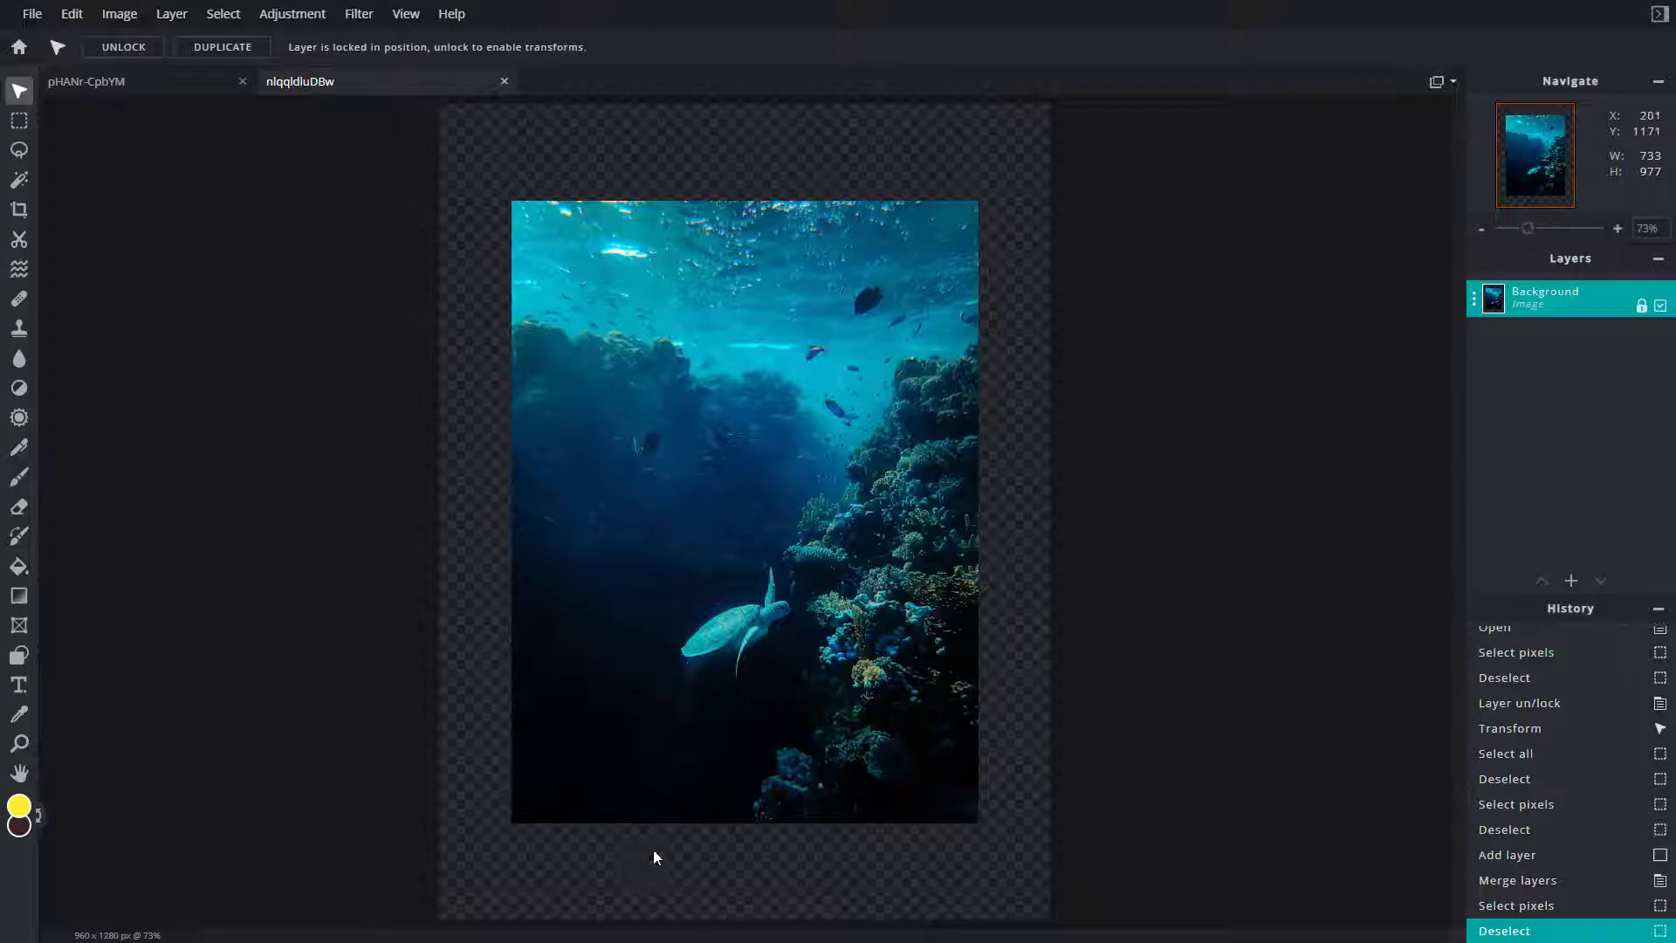
{"action": "mouse_move", "coordinate": [1013, 832]}
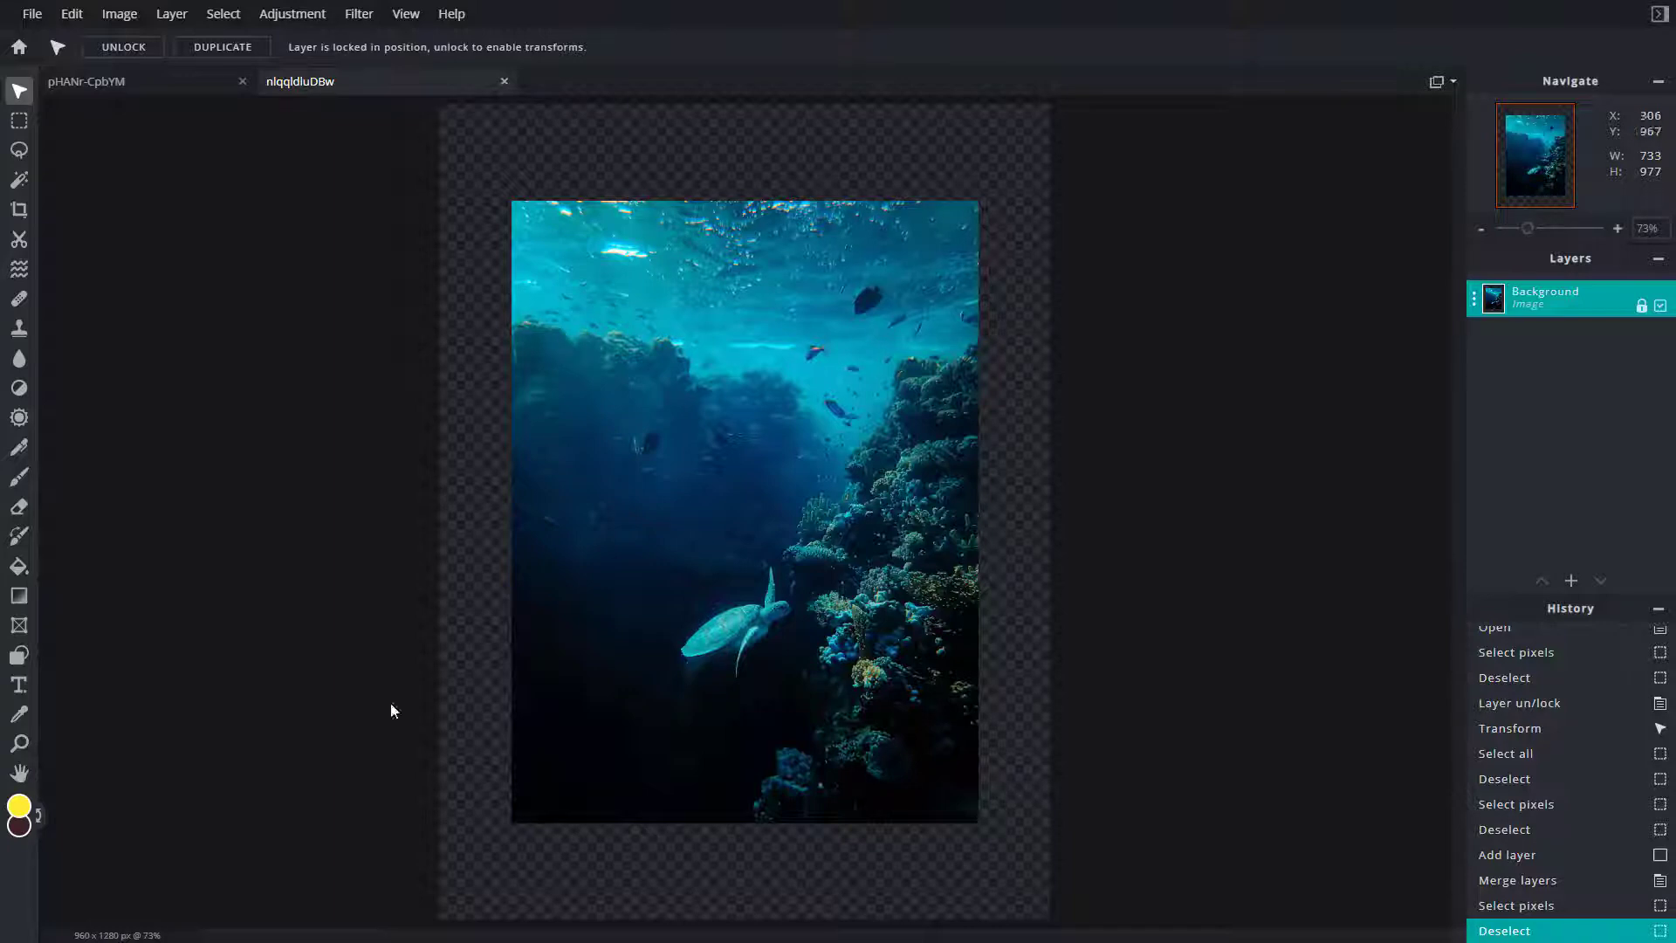
{"action": "mouse_move", "coordinate": [959, 647]}
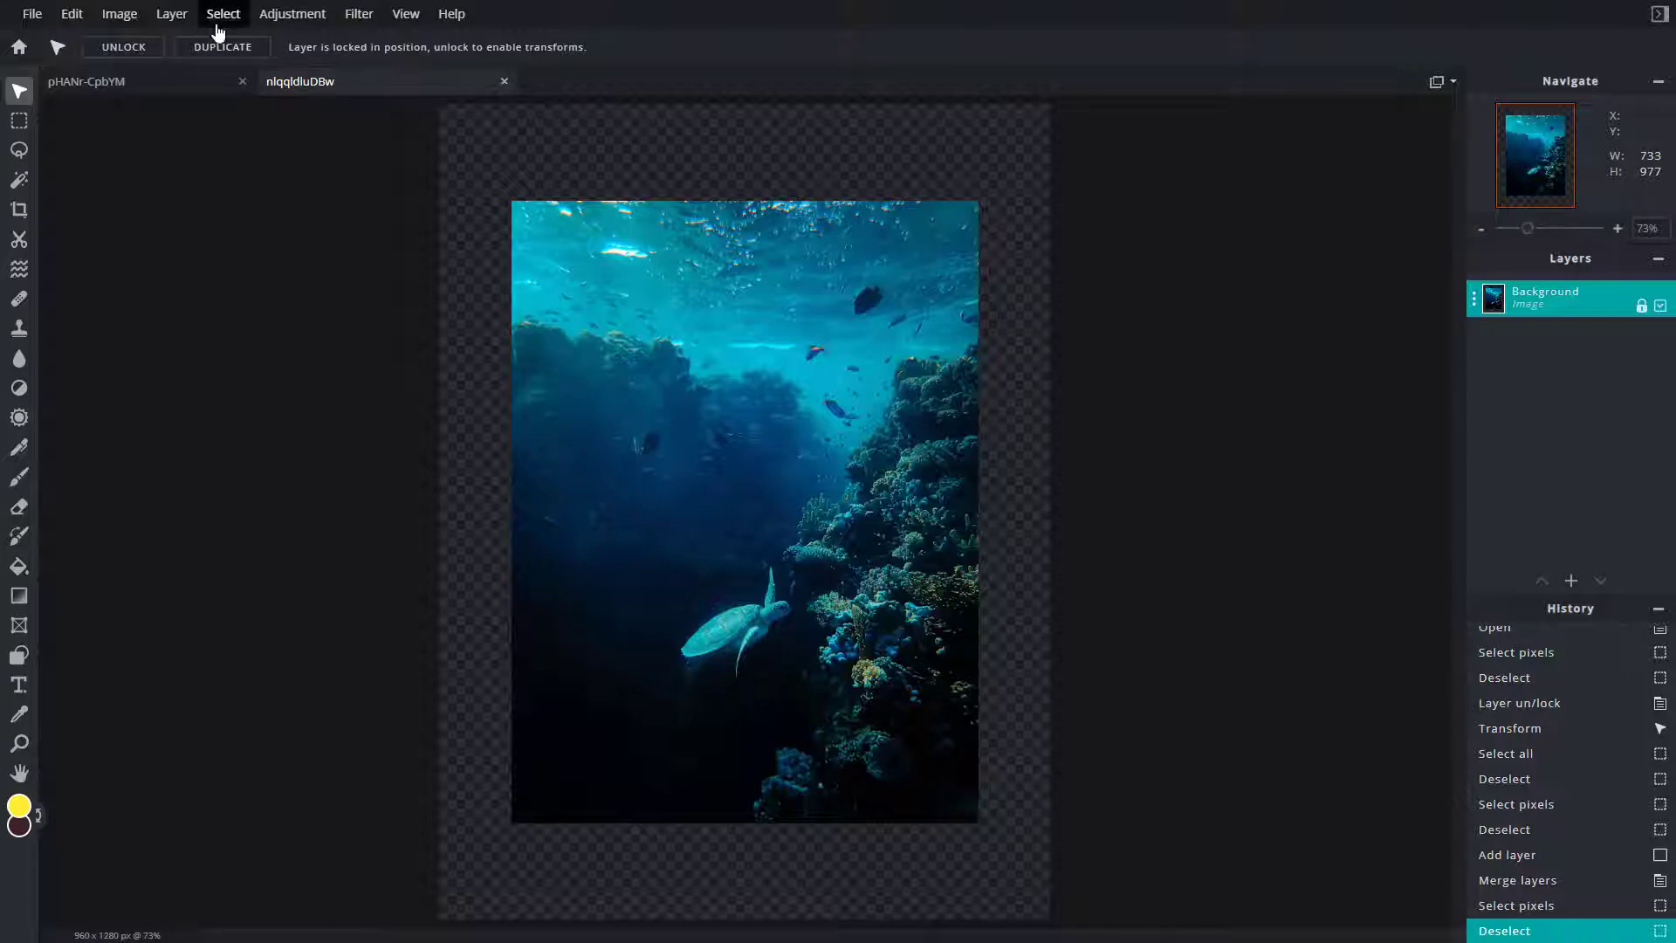
- Select the whole canvas and drag the turtle photo slightly down and right
{"action": "left_click", "coordinate": [222, 13]}
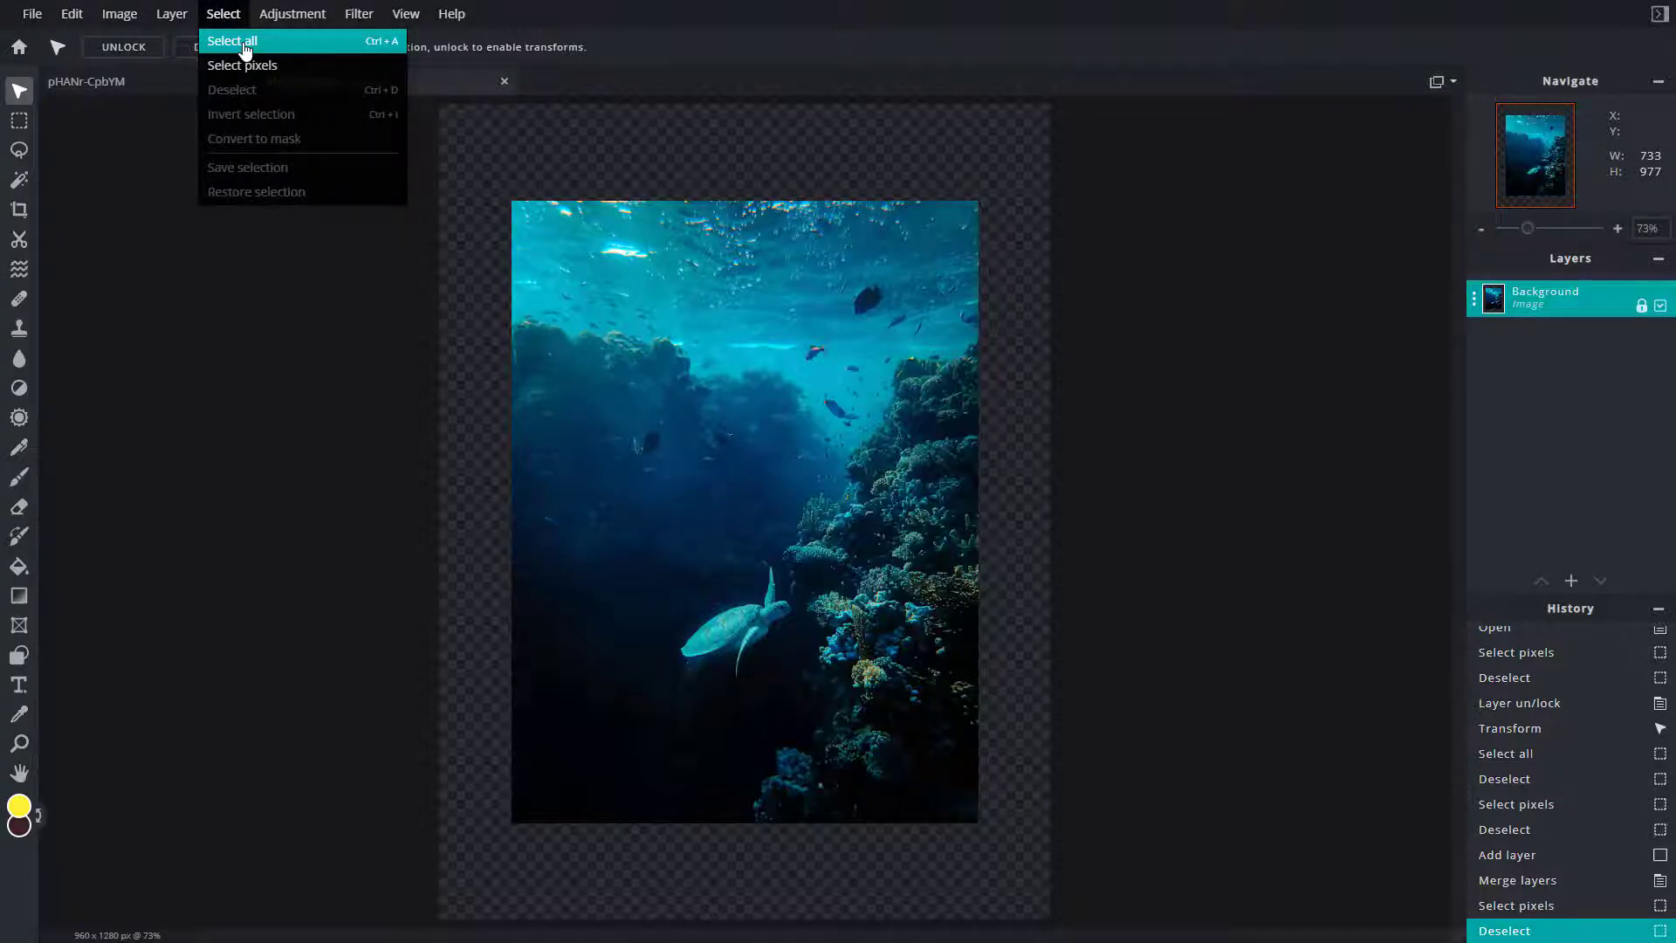
{"action": "left_click", "coordinate": [230, 41]}
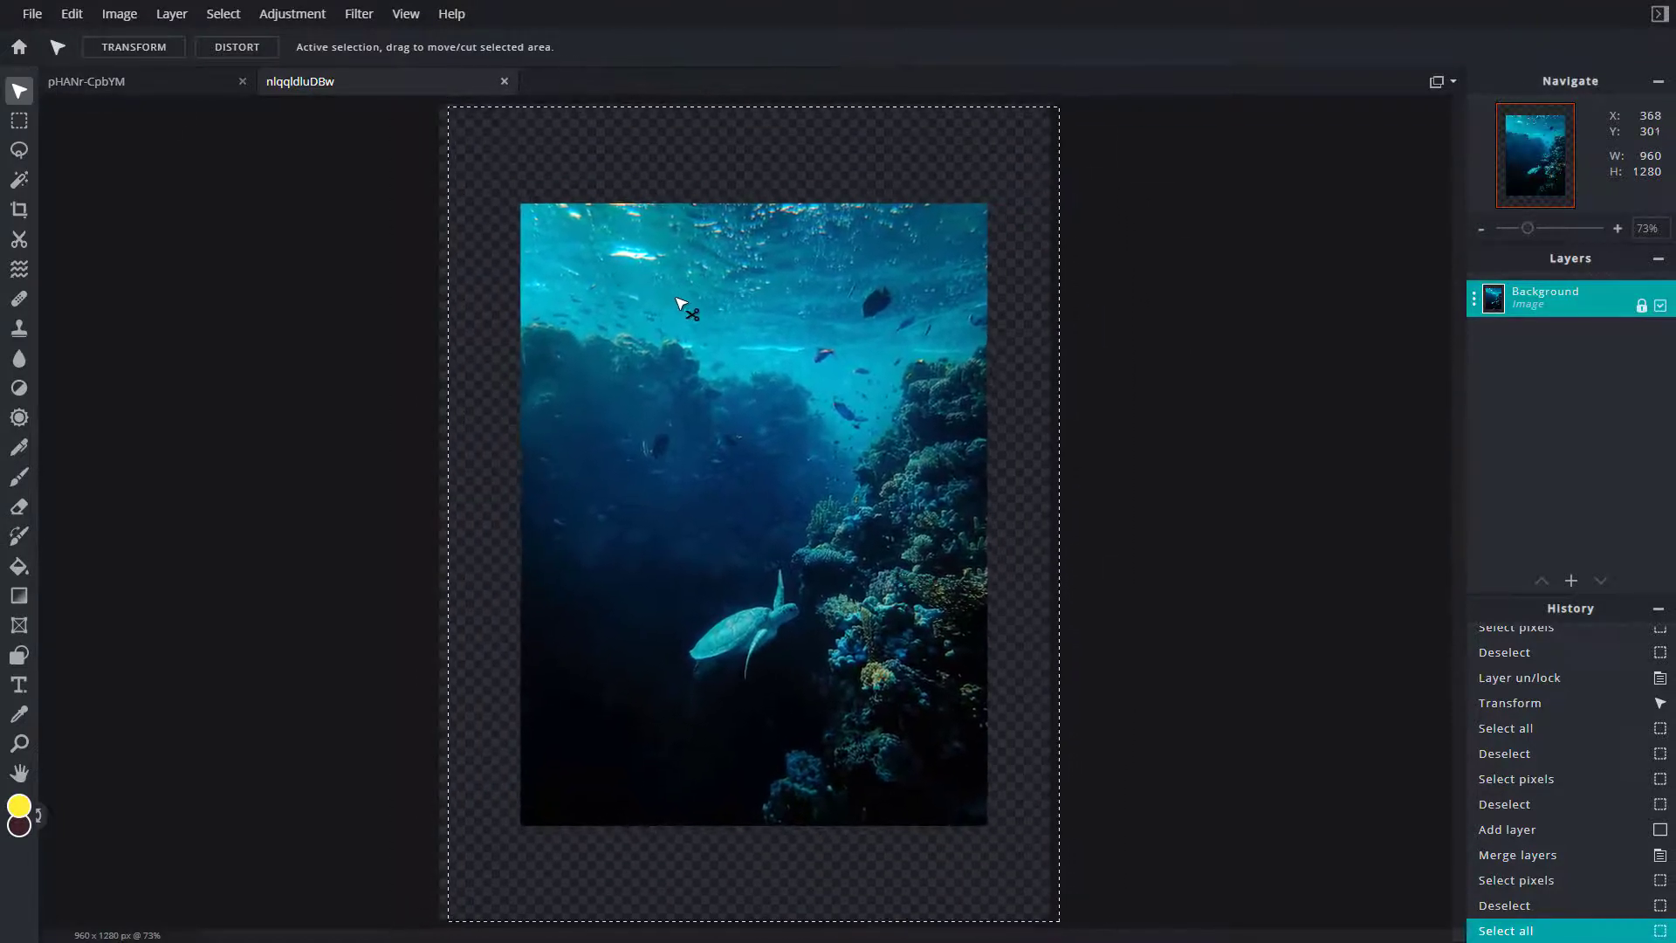
{"action": "left_click_drag", "start_coordinate": [679, 305], "coordinate": [587, 177]}
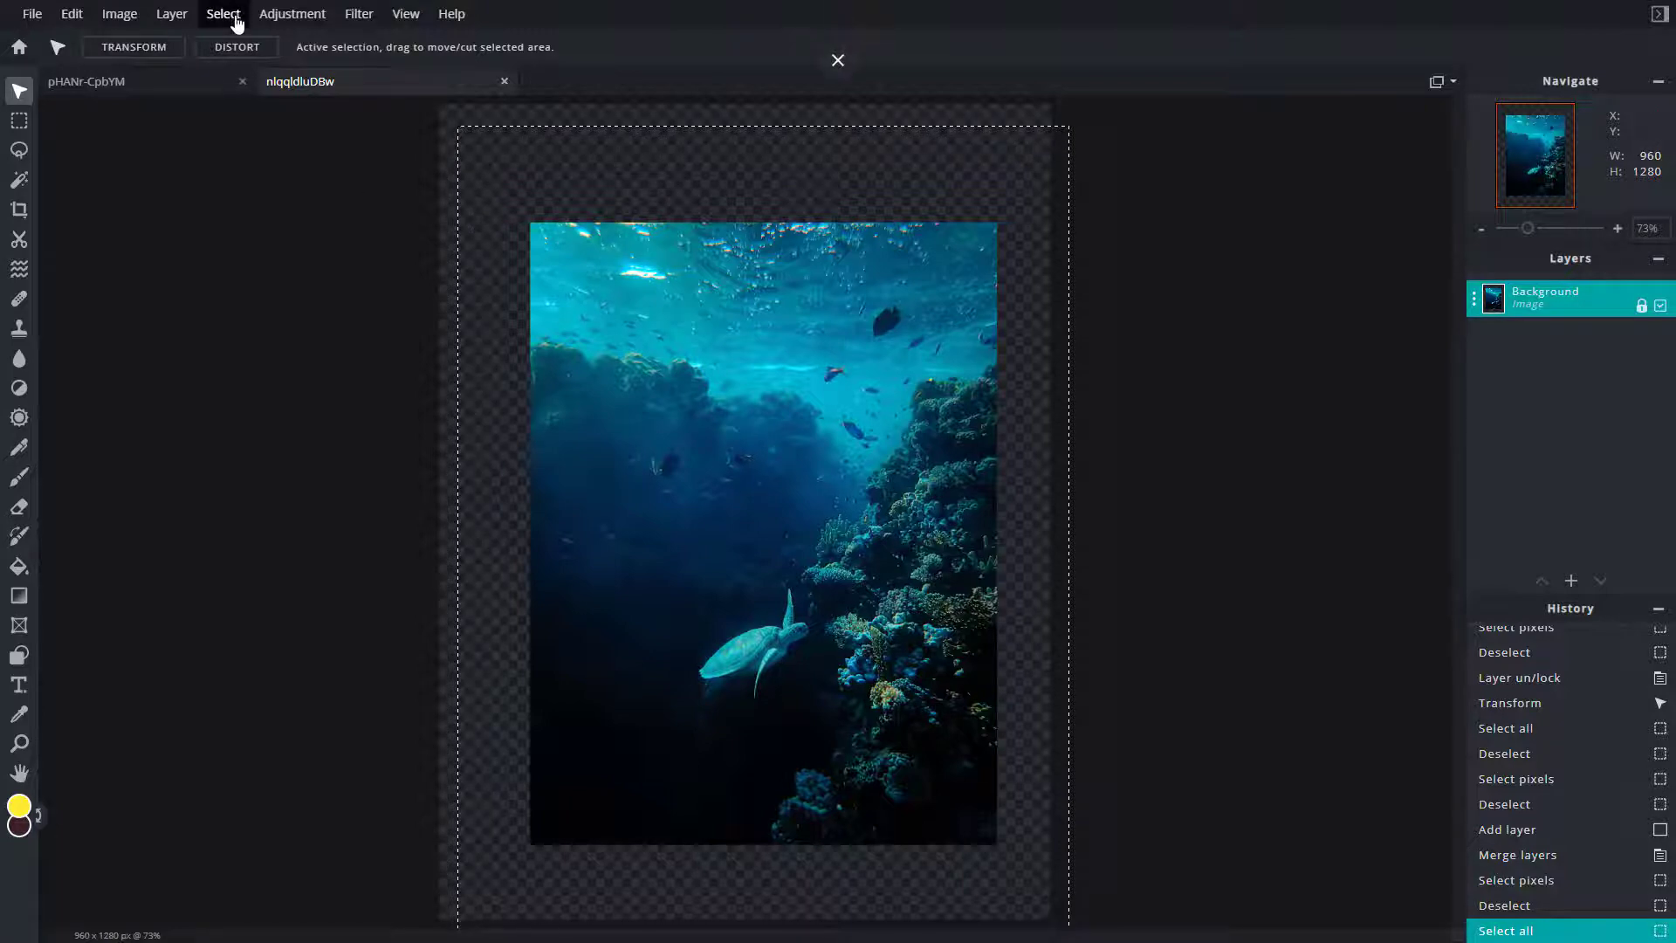
{"action": "left_click", "coordinate": [224, 13]}
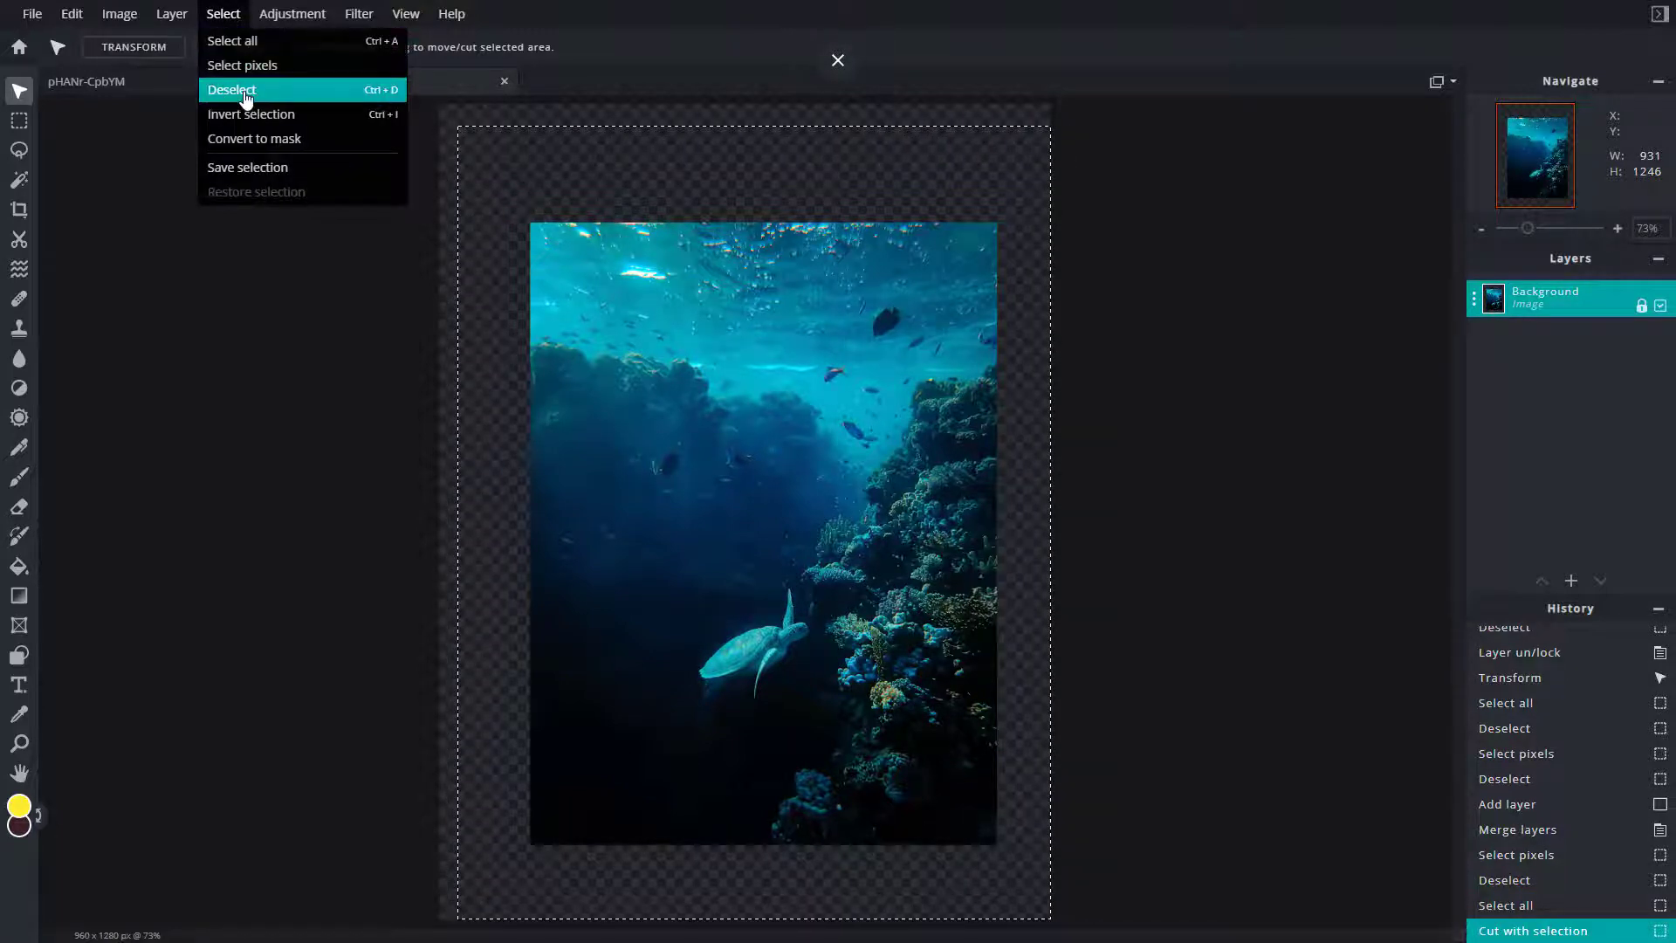
- Deselect, leaving the shifted turtle photo in its new position
{"action": "left_click", "coordinate": [232, 89]}
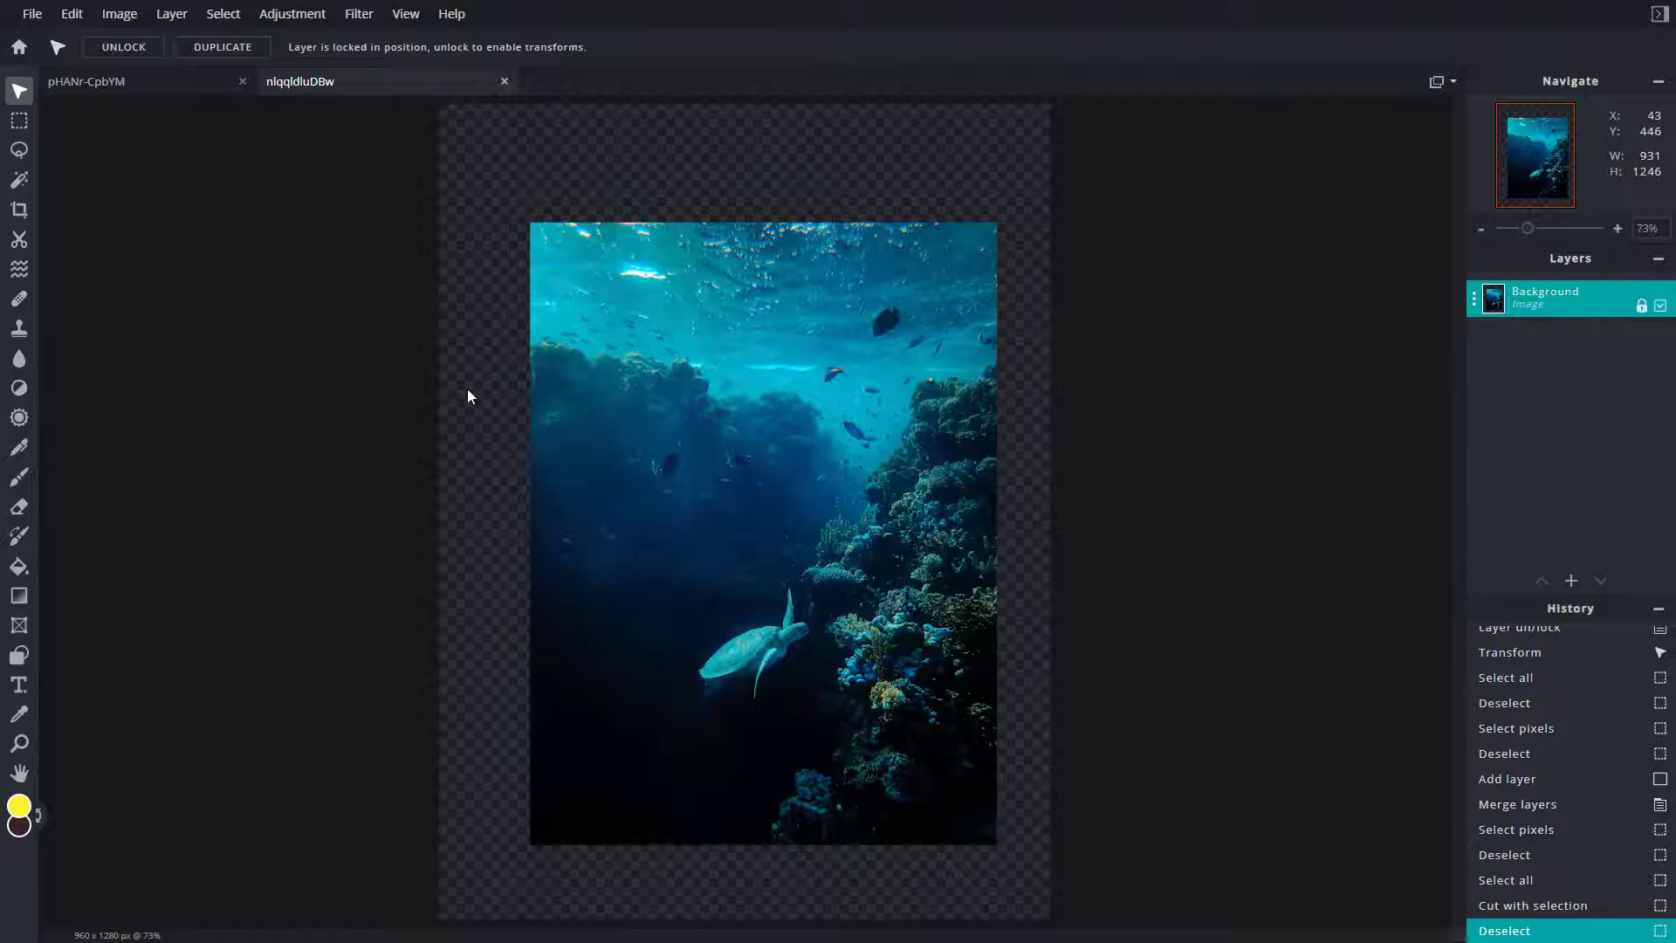
{"action": "mouse_move", "coordinate": [535, 229]}
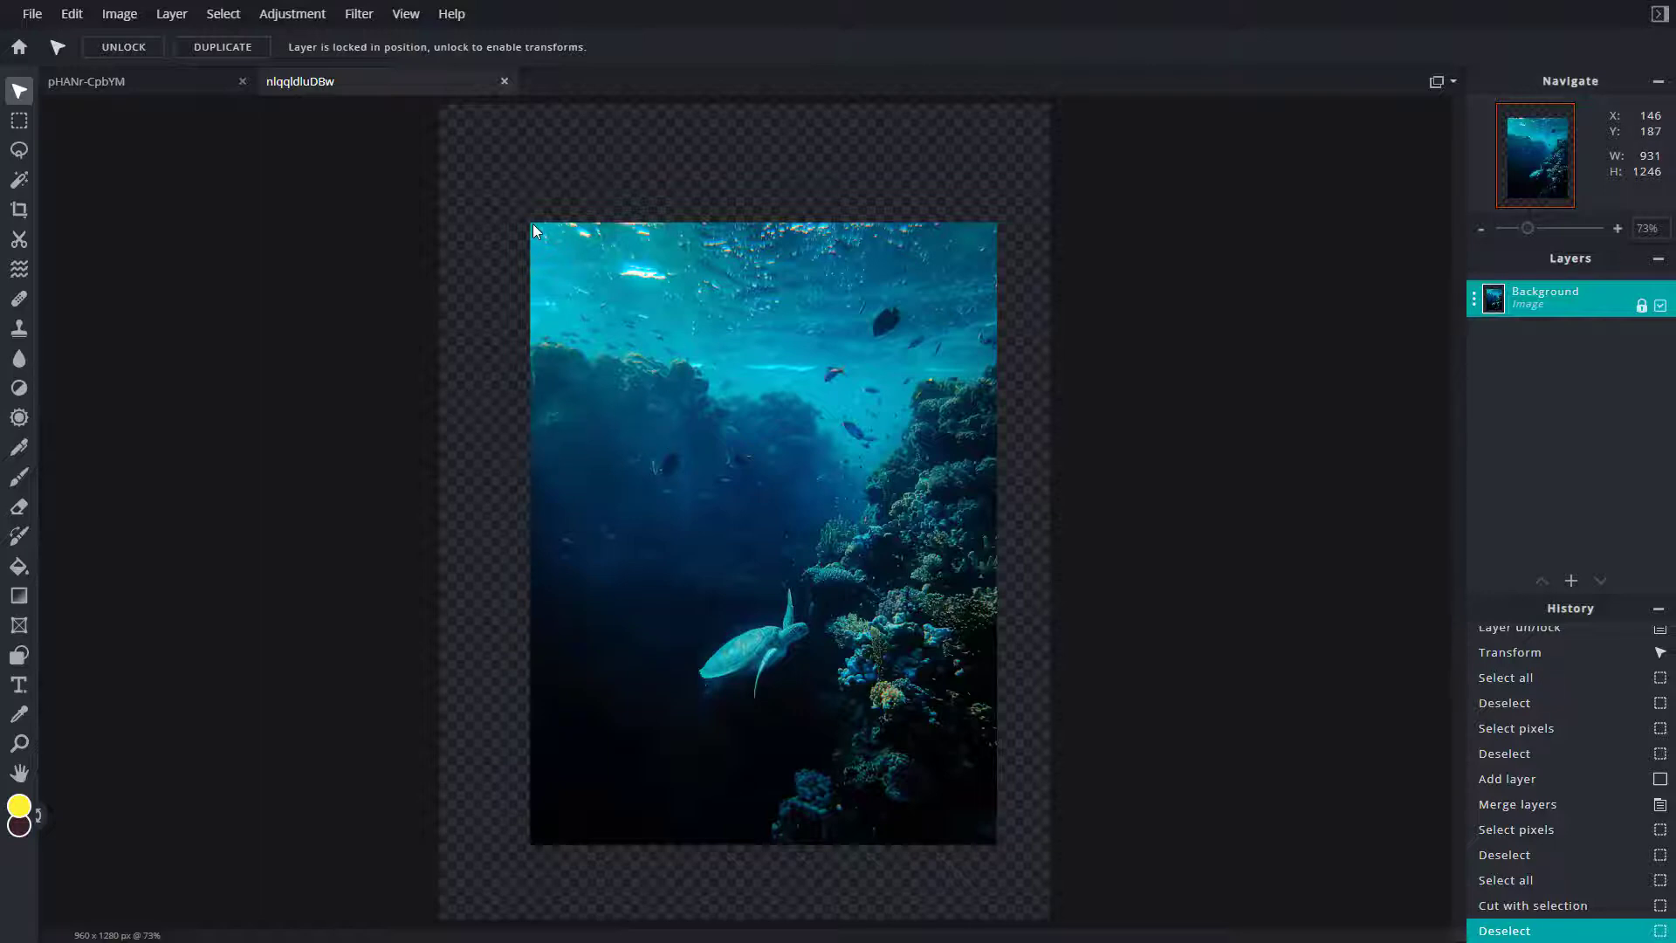
{"action": "mouse_move", "coordinate": [971, 656]}
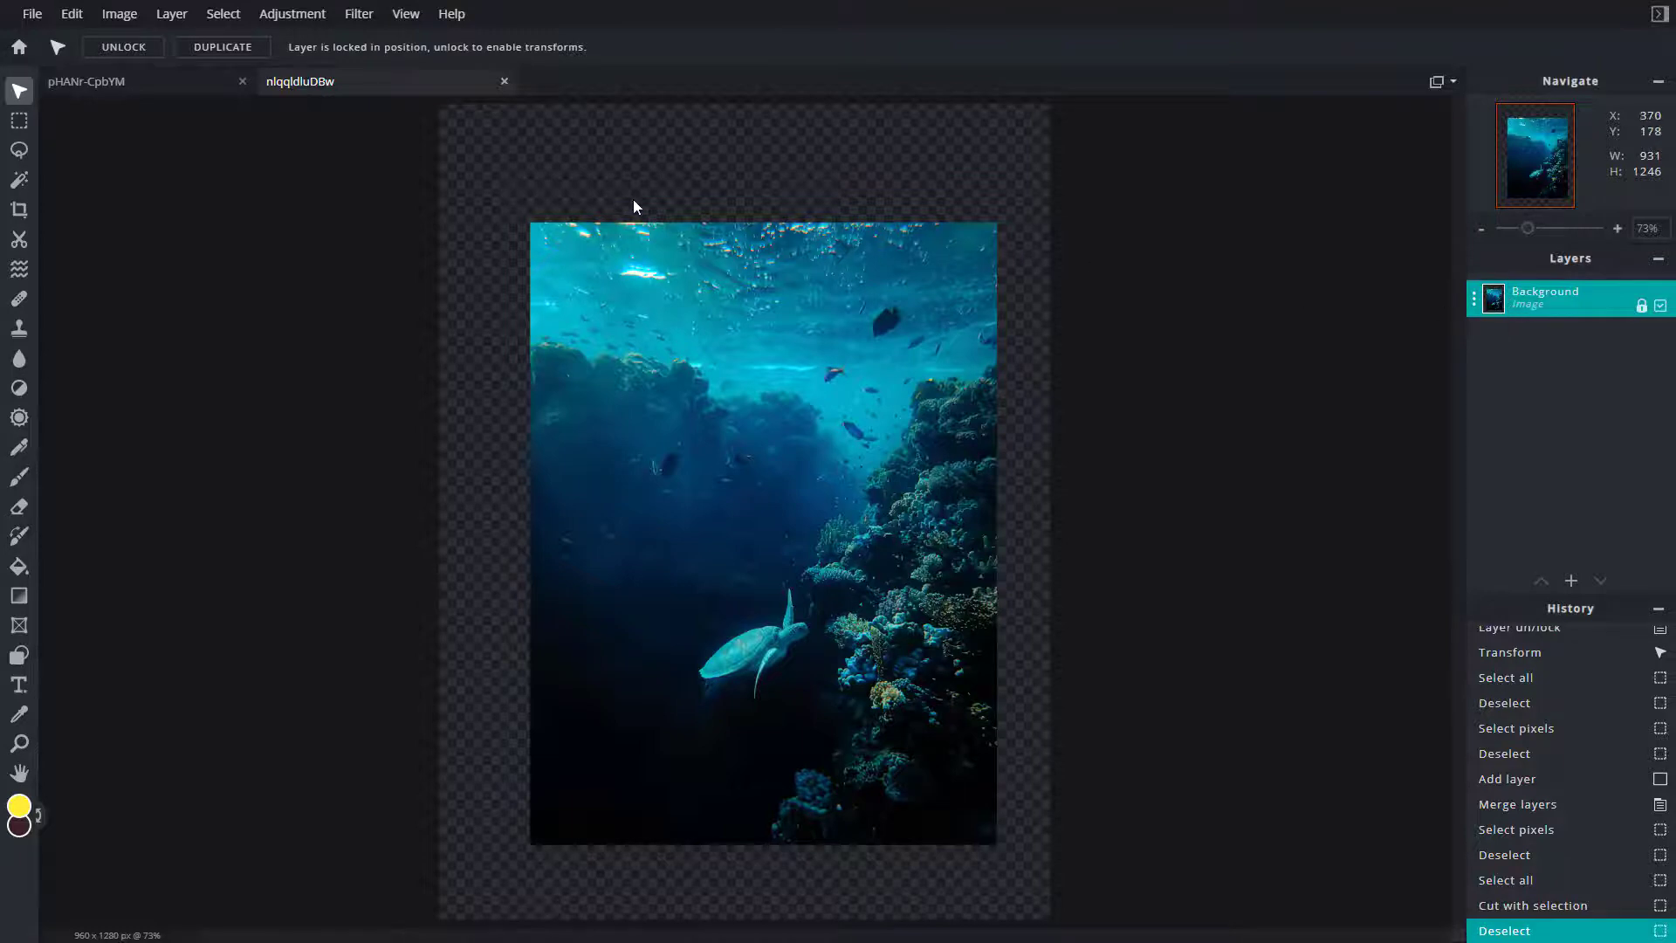
{"action": "mouse_move", "coordinate": [303, 124]}
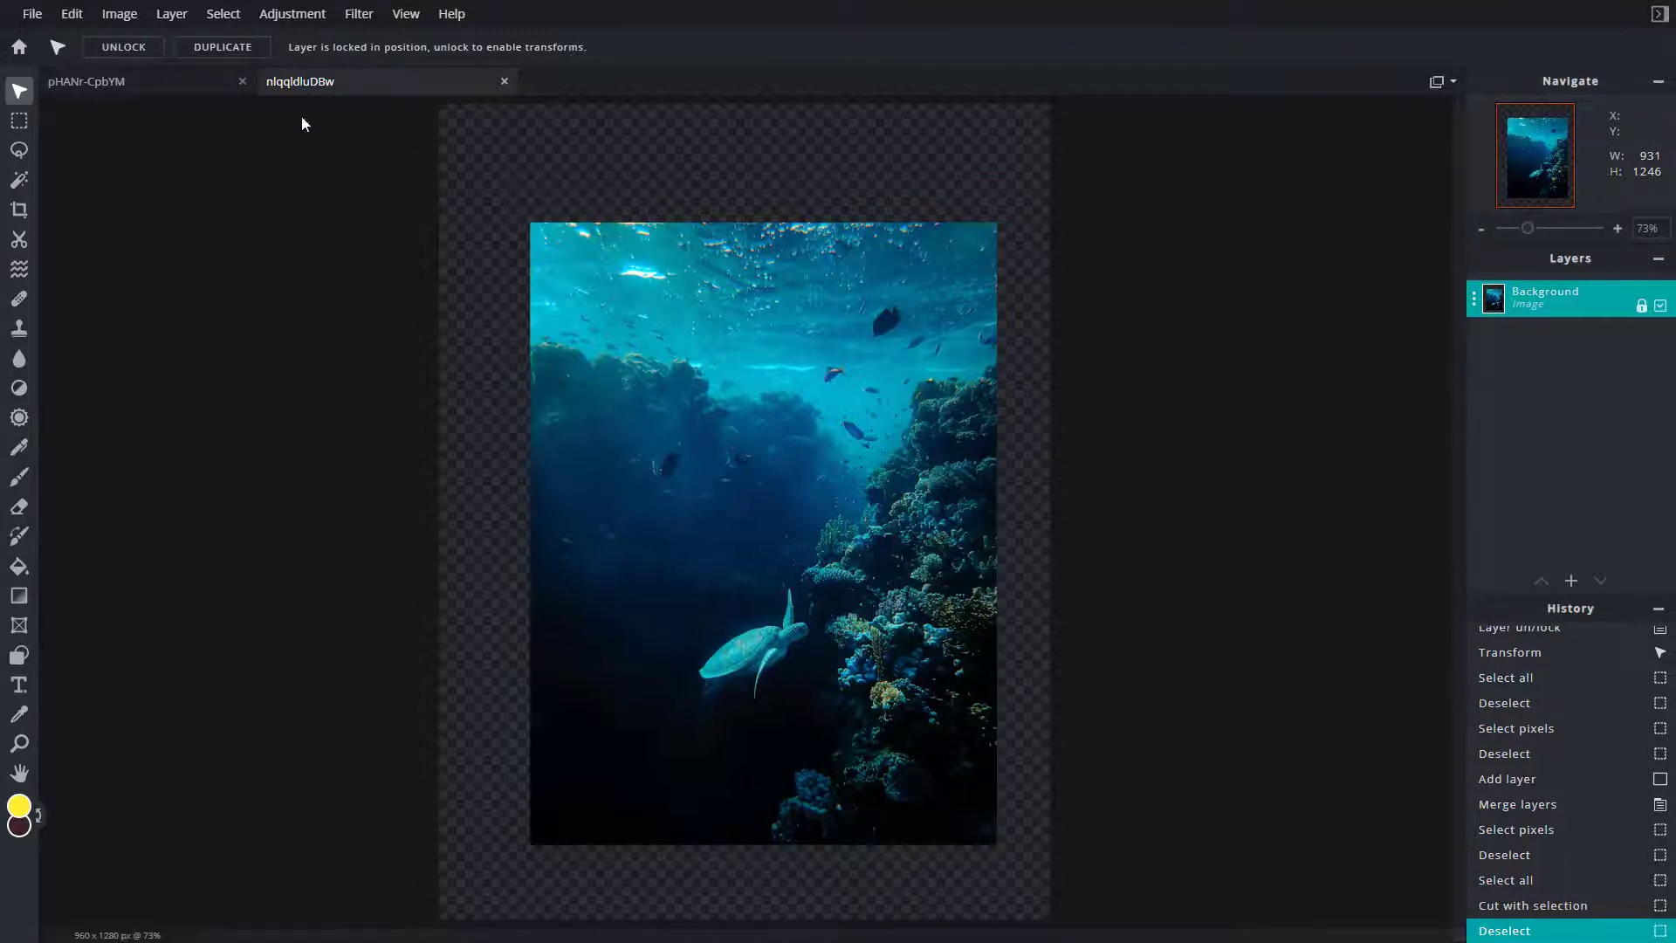
- Select only the photo's non-transparent pixels, then reselect the entire canvas
{"action": "left_click", "coordinate": [223, 14]}
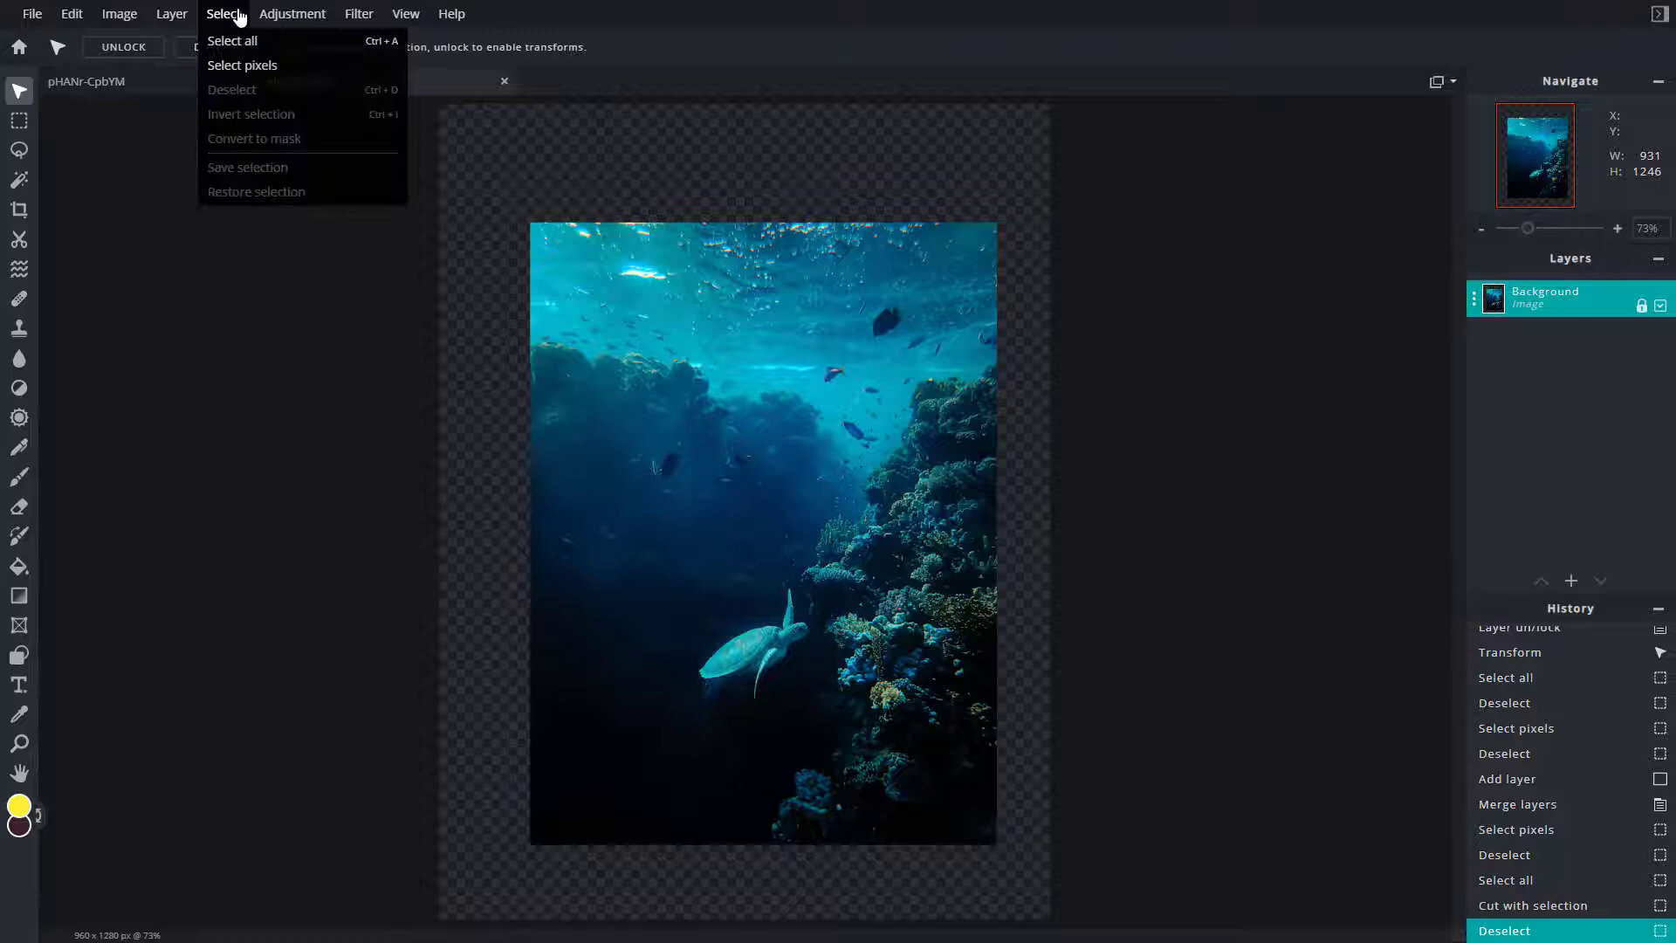
{"action": "mouse_move", "coordinate": [242, 66]}
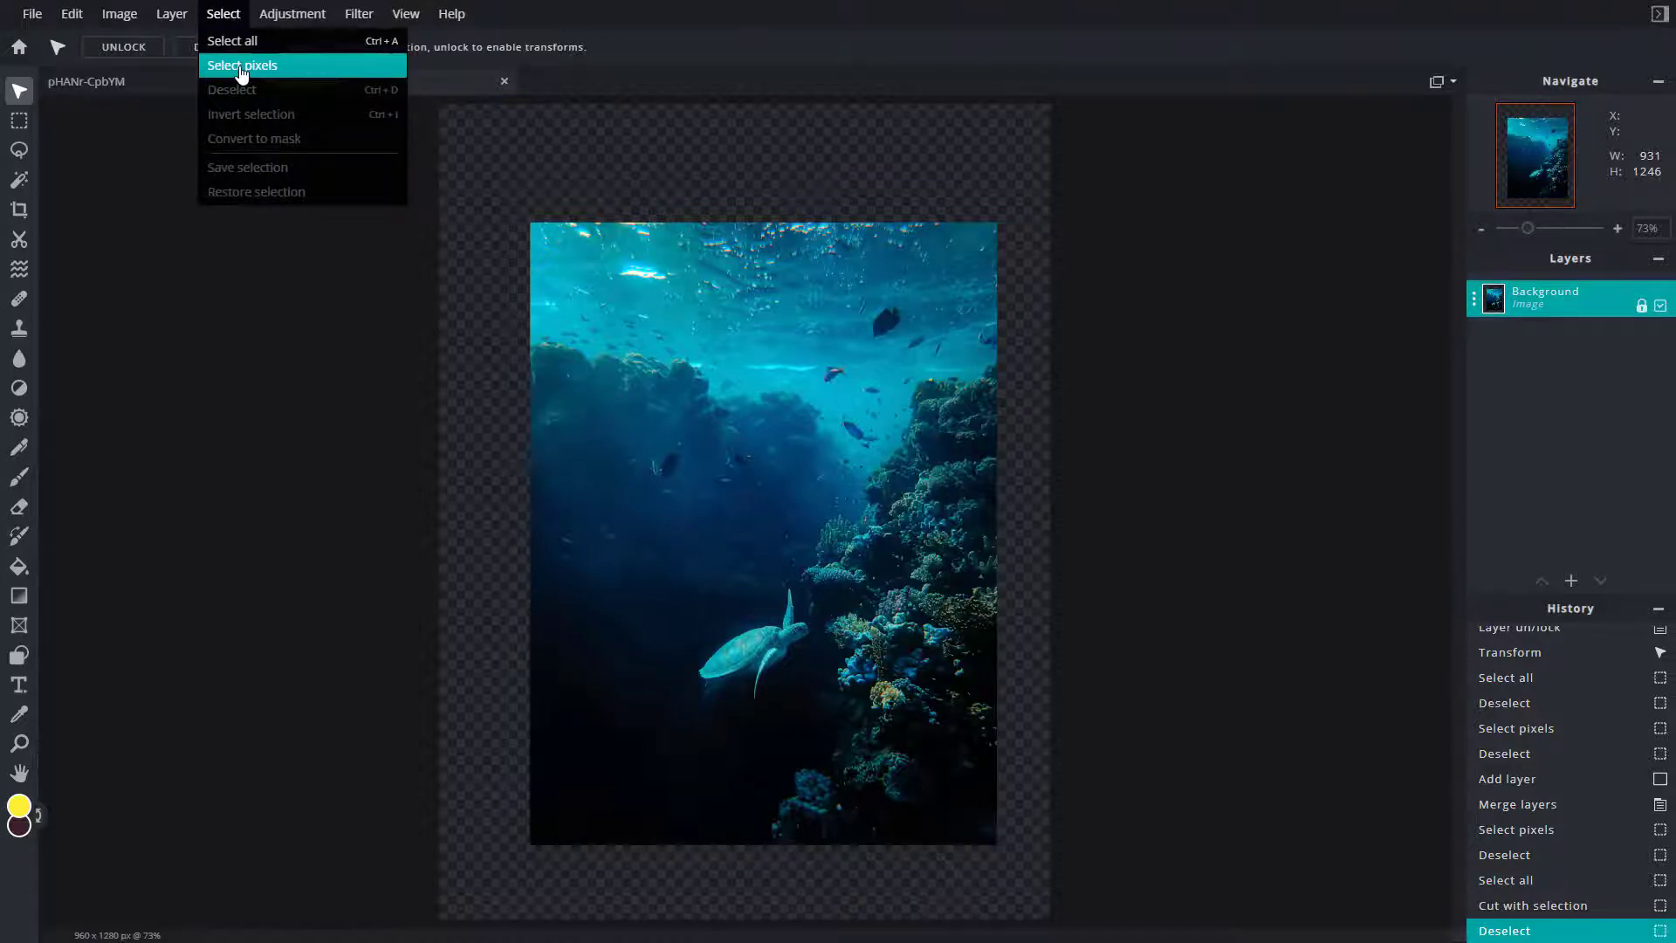
{"action": "left_click", "coordinate": [241, 66]}
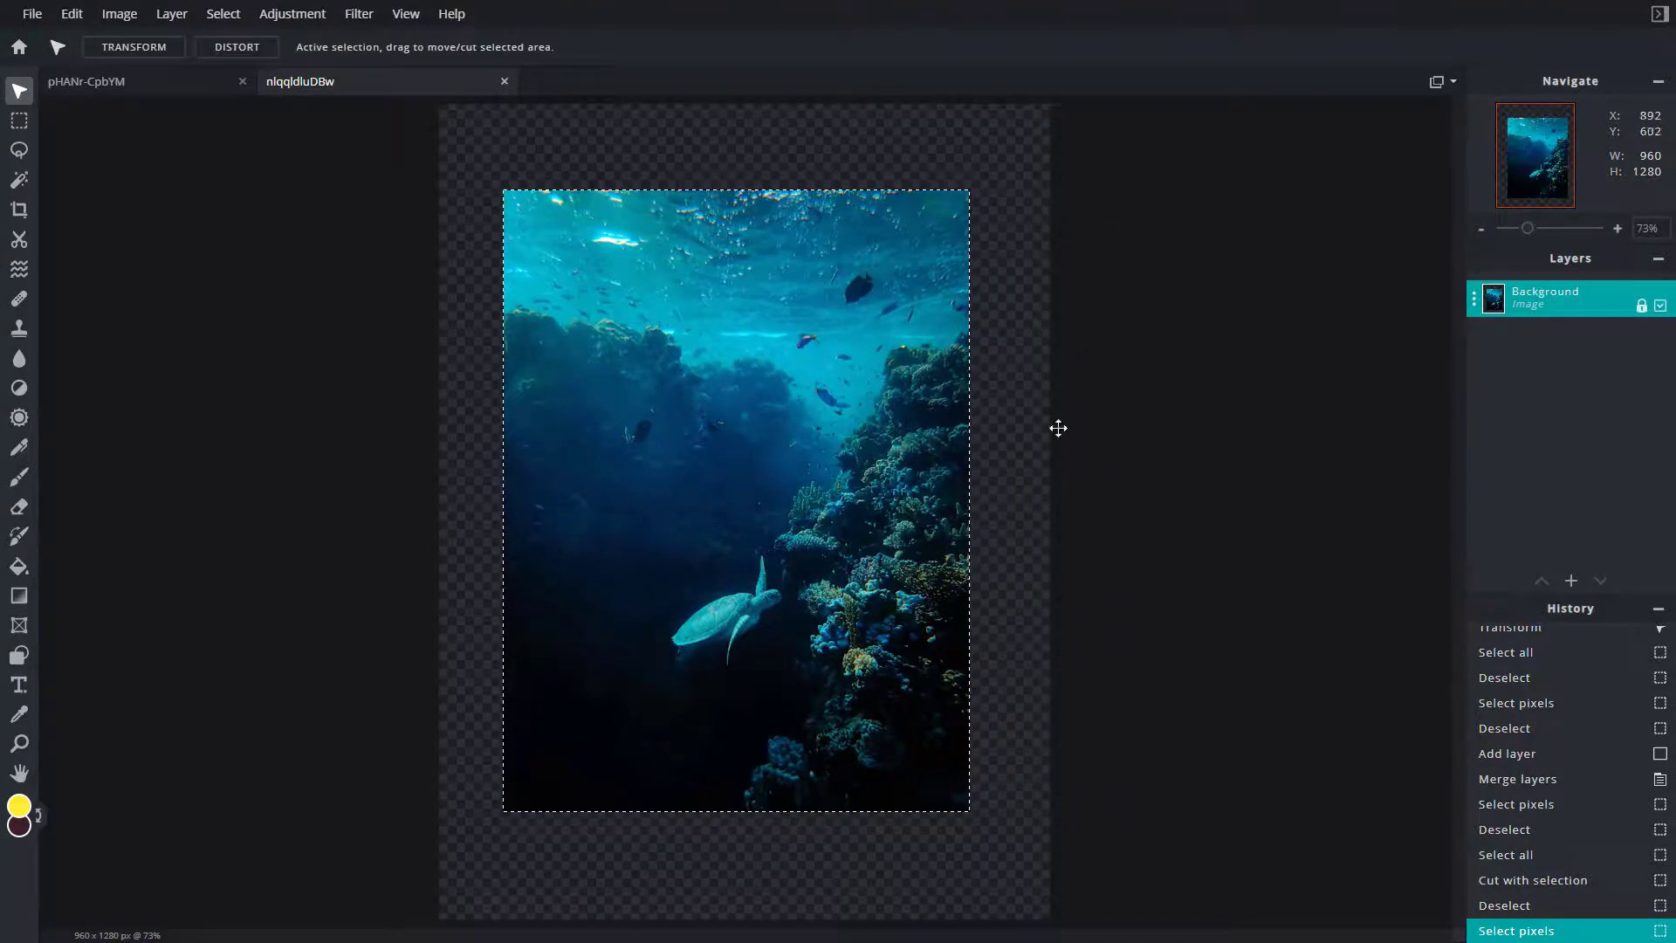
{"action": "left_click", "coordinate": [223, 13]}
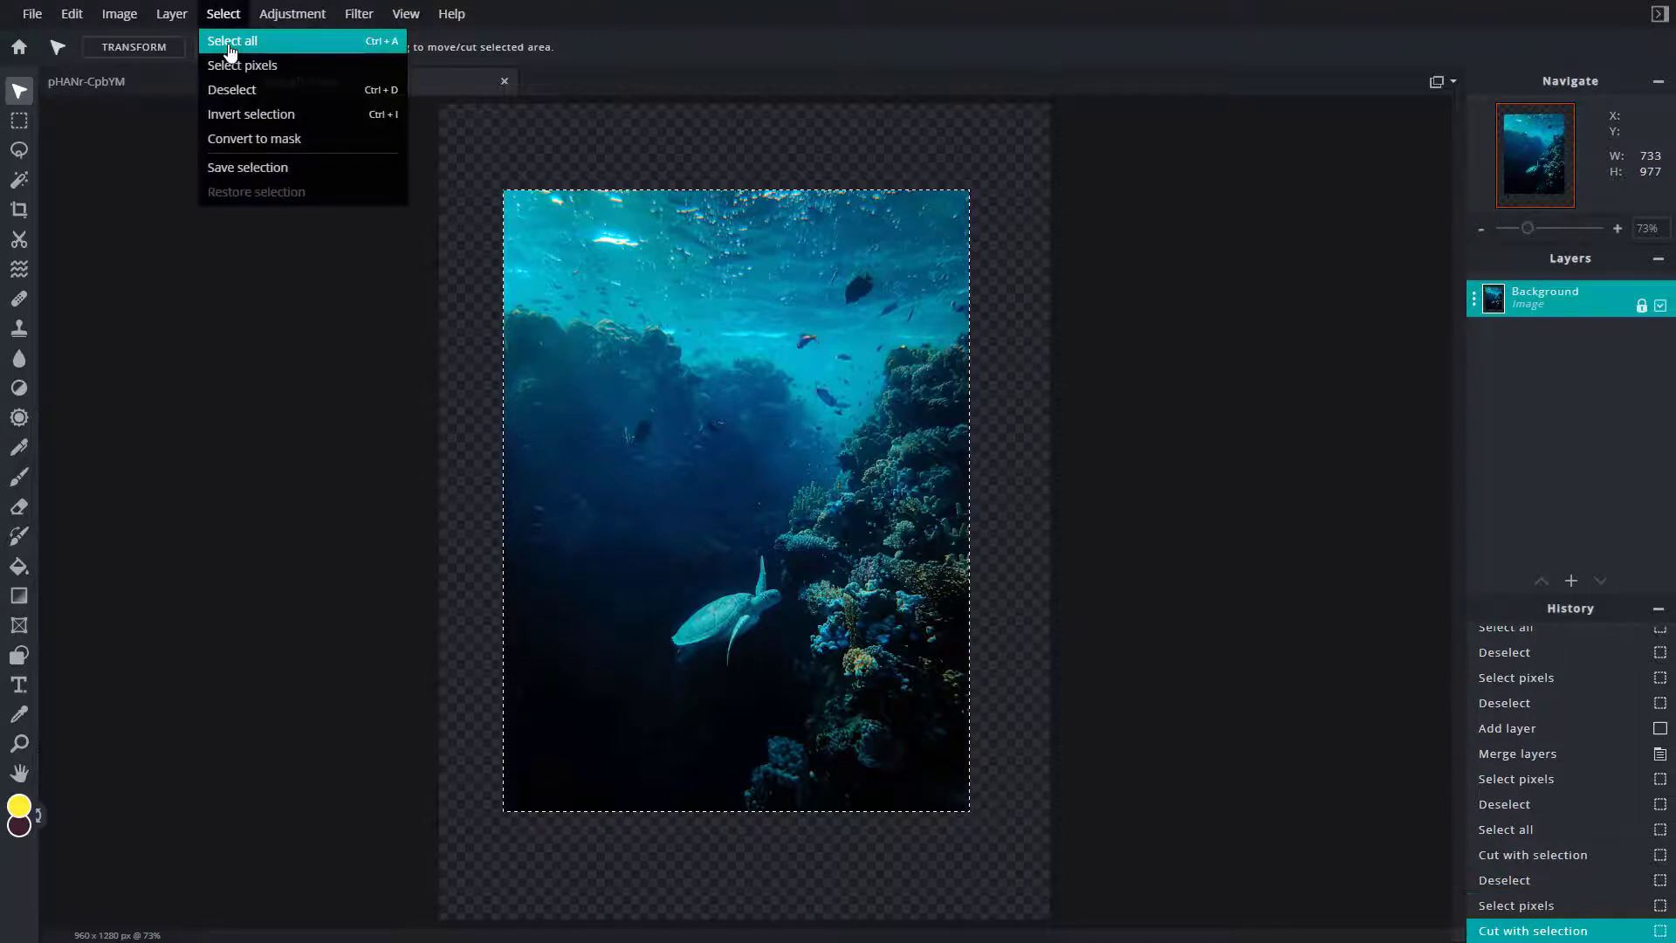
{"action": "left_click", "coordinate": [232, 41]}
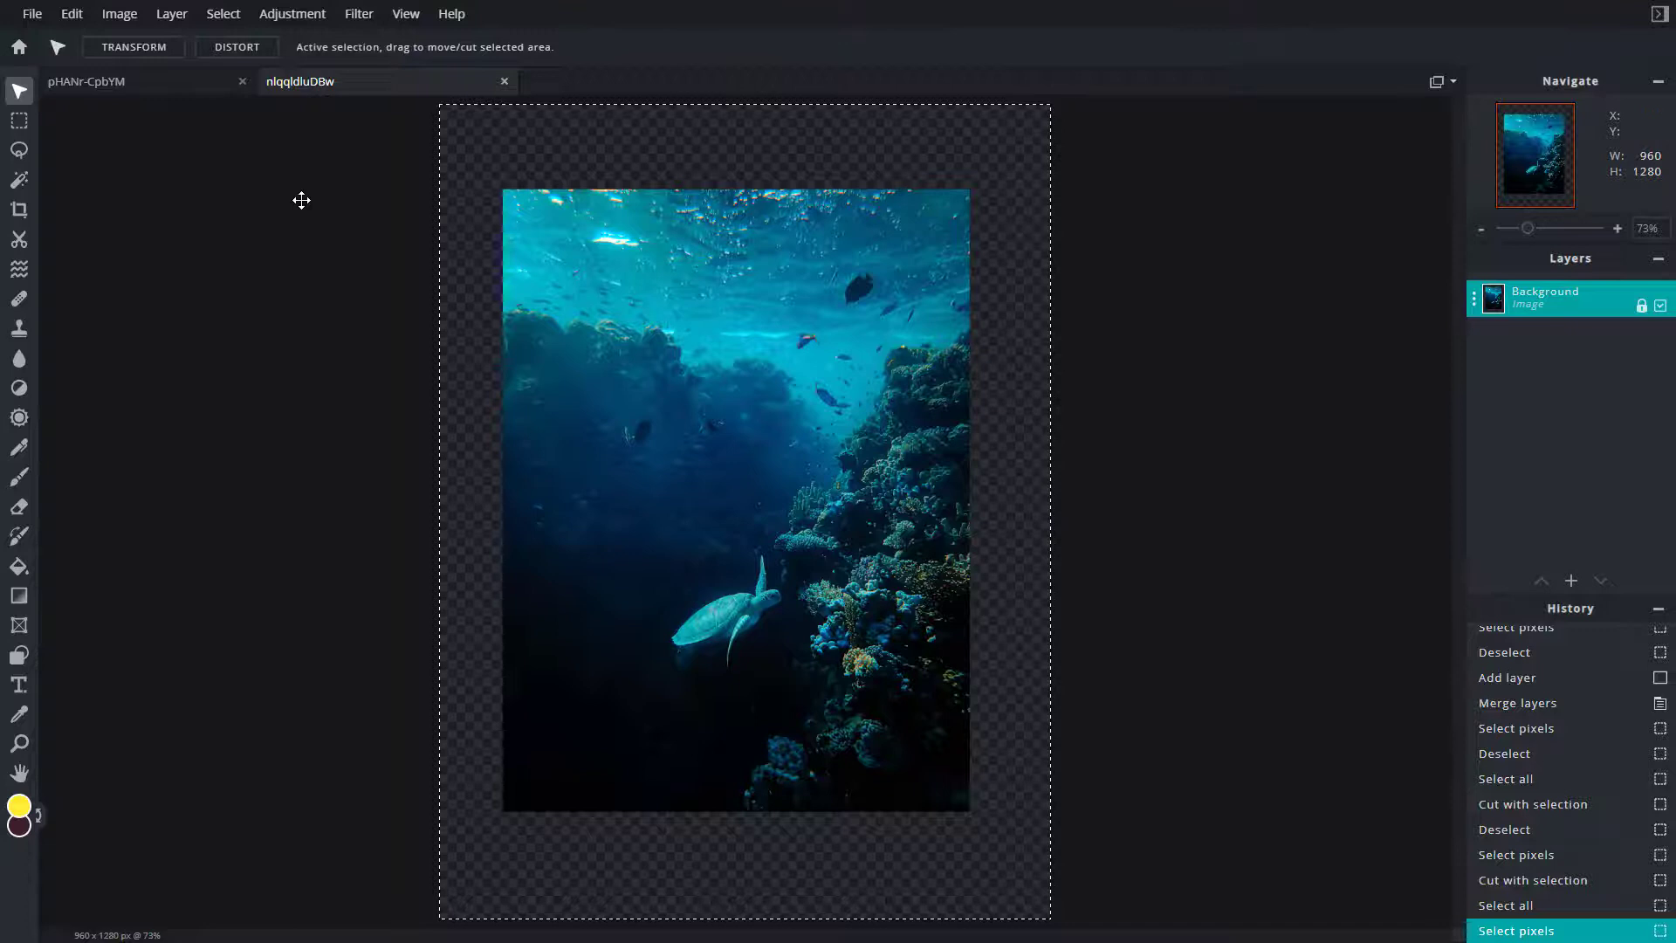
- Clear the canvas-wide selection with Ctrl+D and reselect just the turtle photo's pixels
{"action": "key", "text": "ctrl+d"}
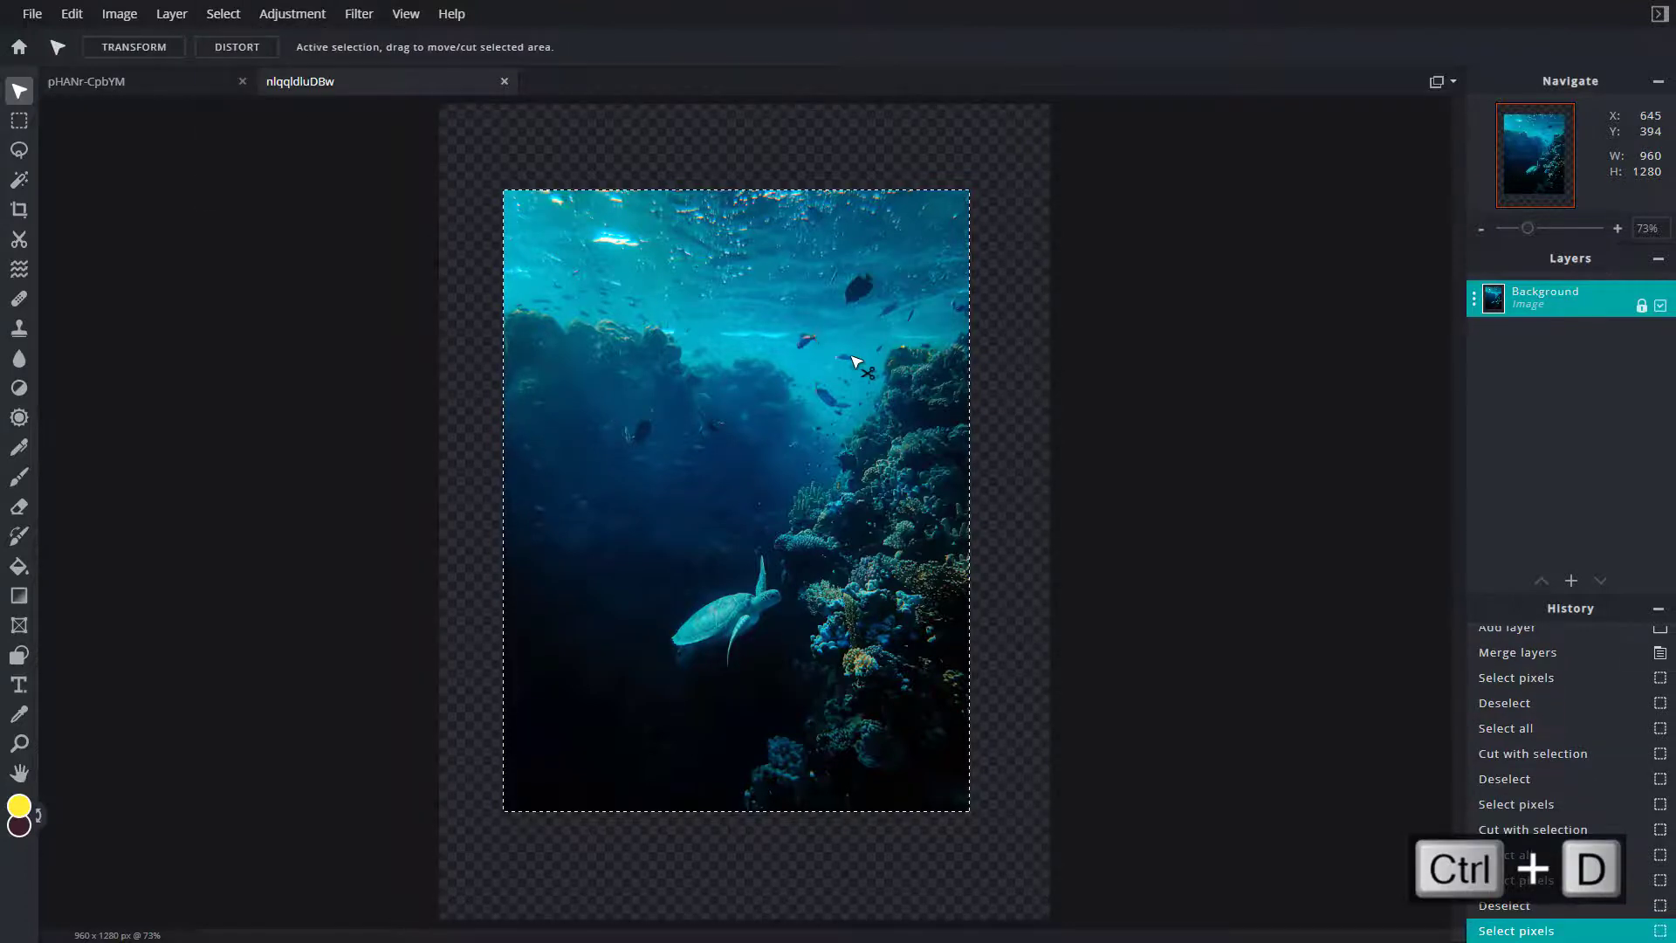
{"action": "key", "text": "ctrl+d"}
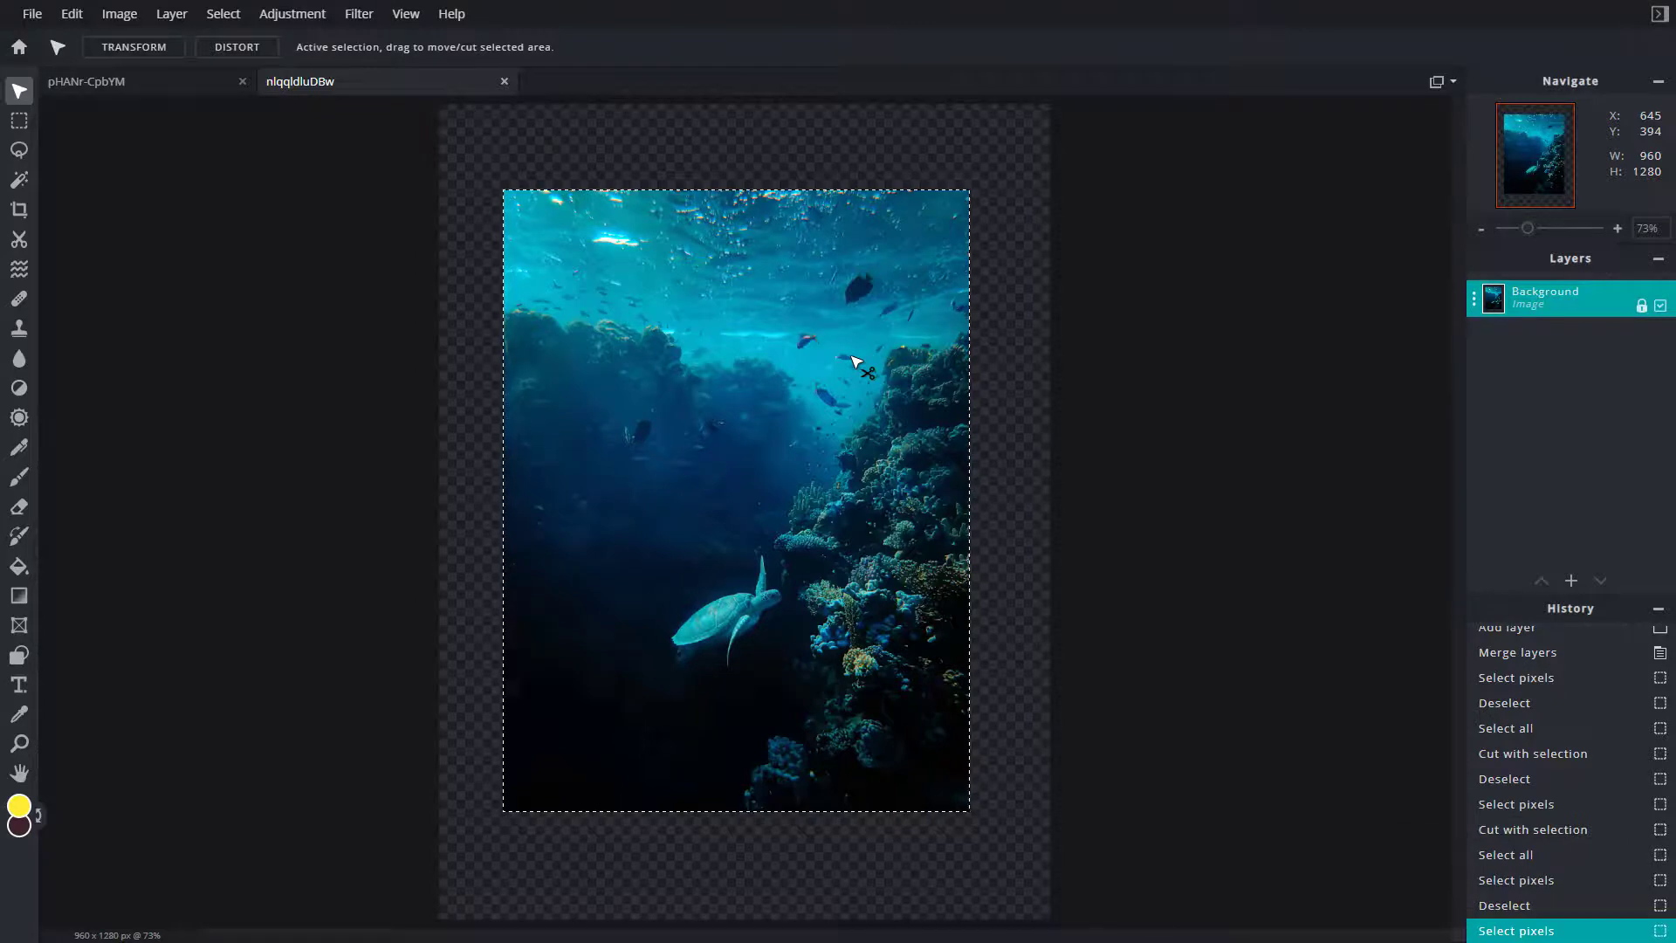
{"action": "mouse_move", "coordinate": [842, 372]}
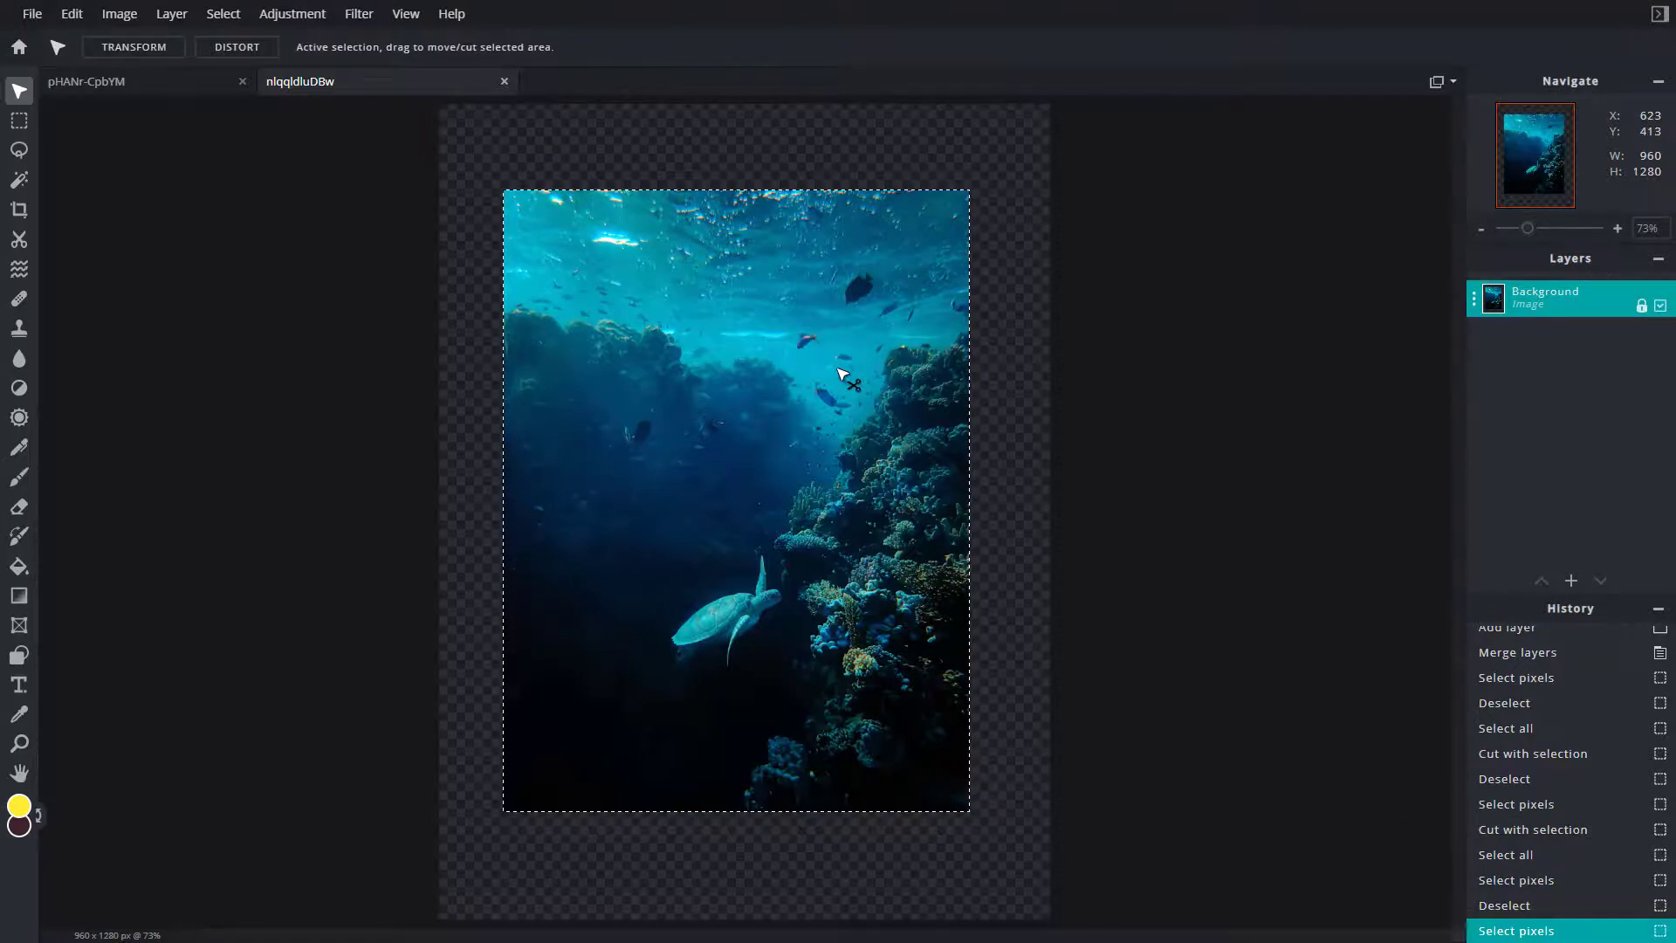
{"action": "mouse_move", "coordinate": [722, 473]}
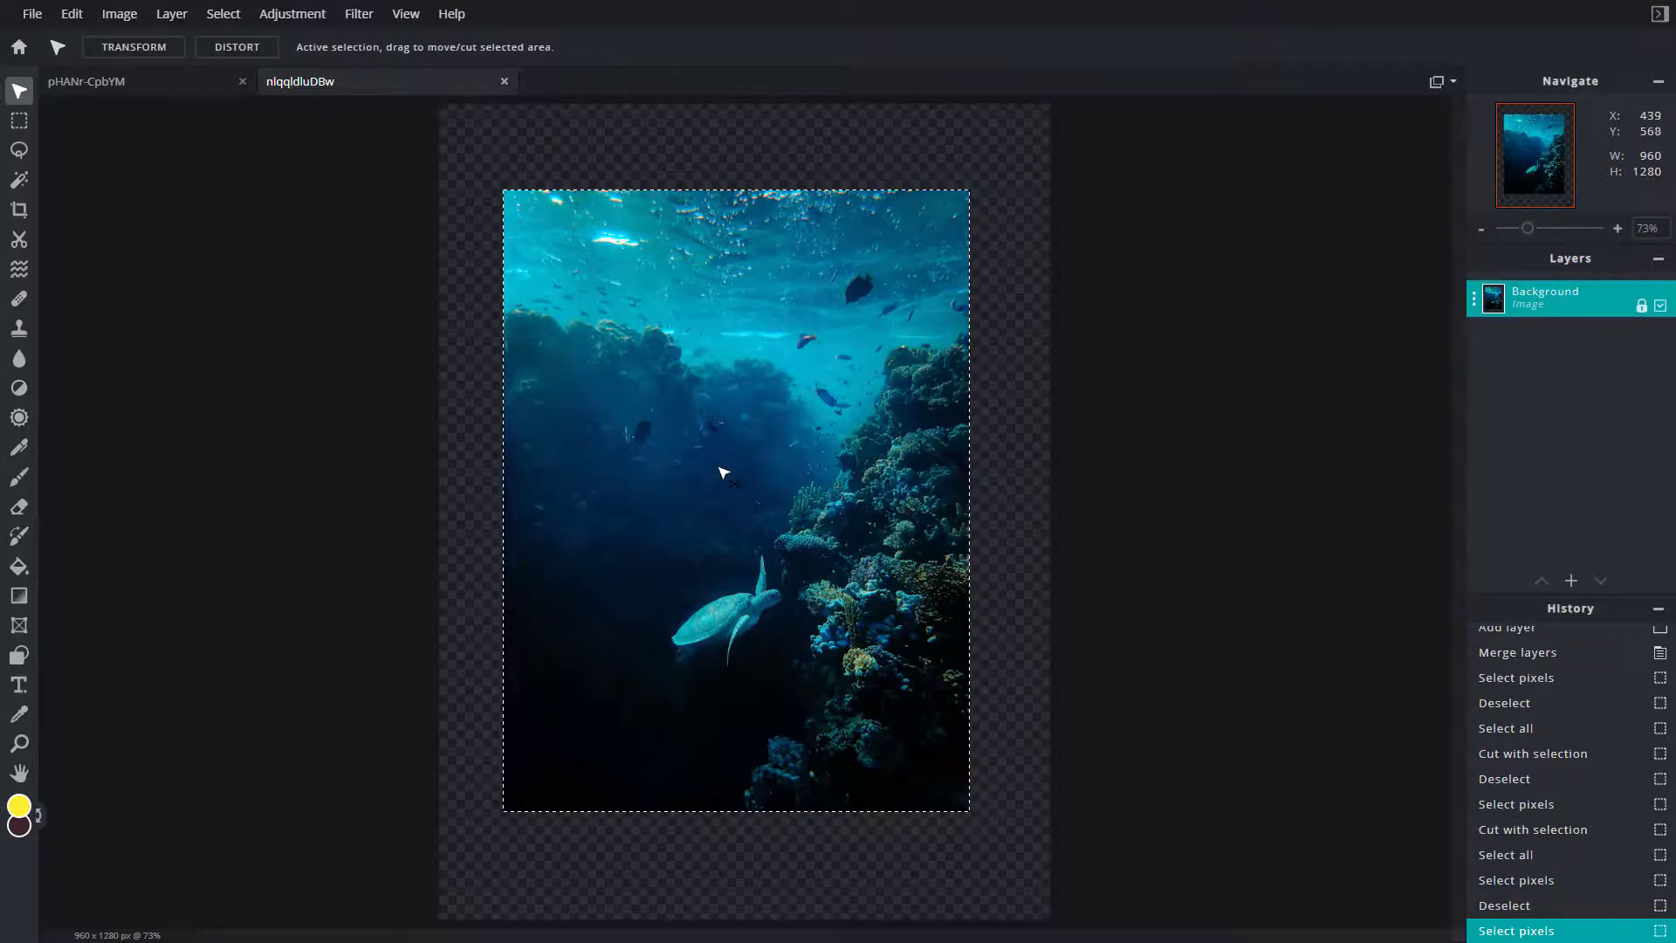